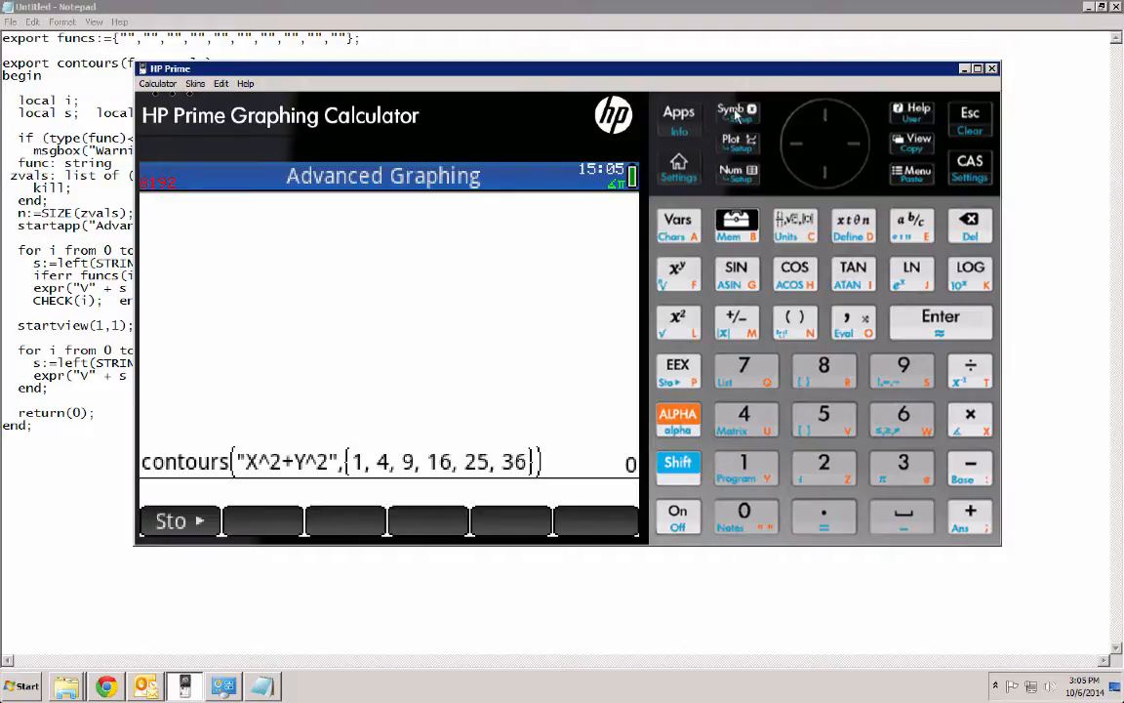
# Step: Open the Symbolic view and review the level equations X/√TAN(0.2·Y)−COS(X) = 1, 2, 3
pyautogui.click(731, 109)
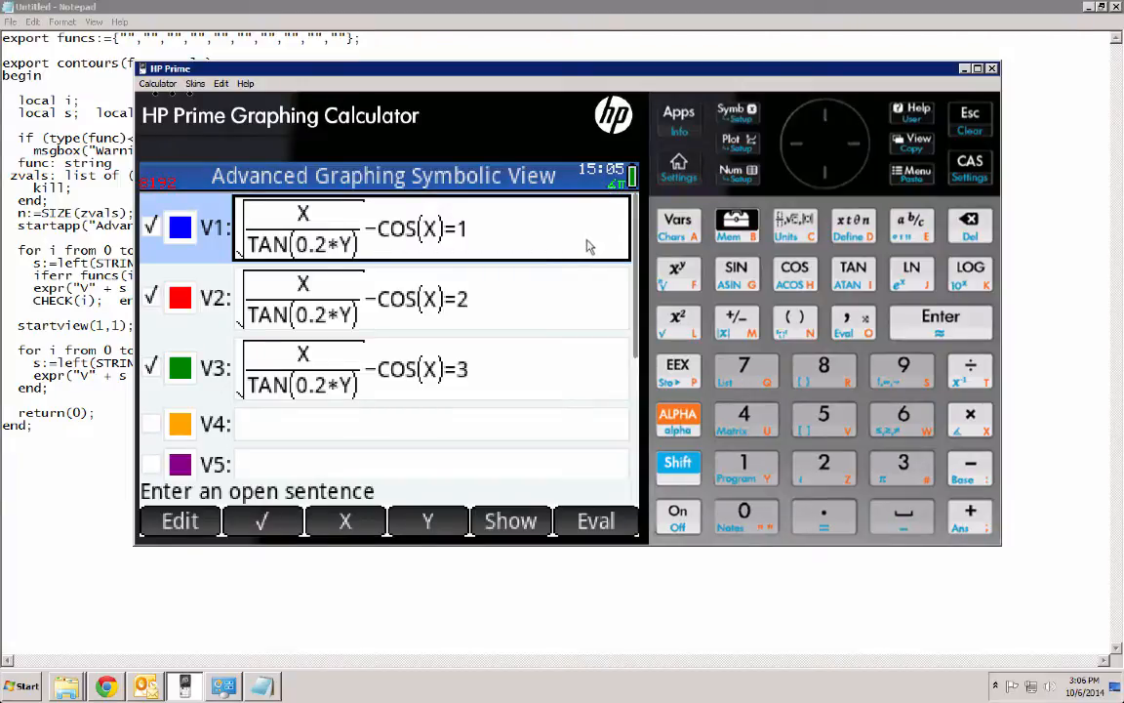
pyautogui.moveTo(361, 247)
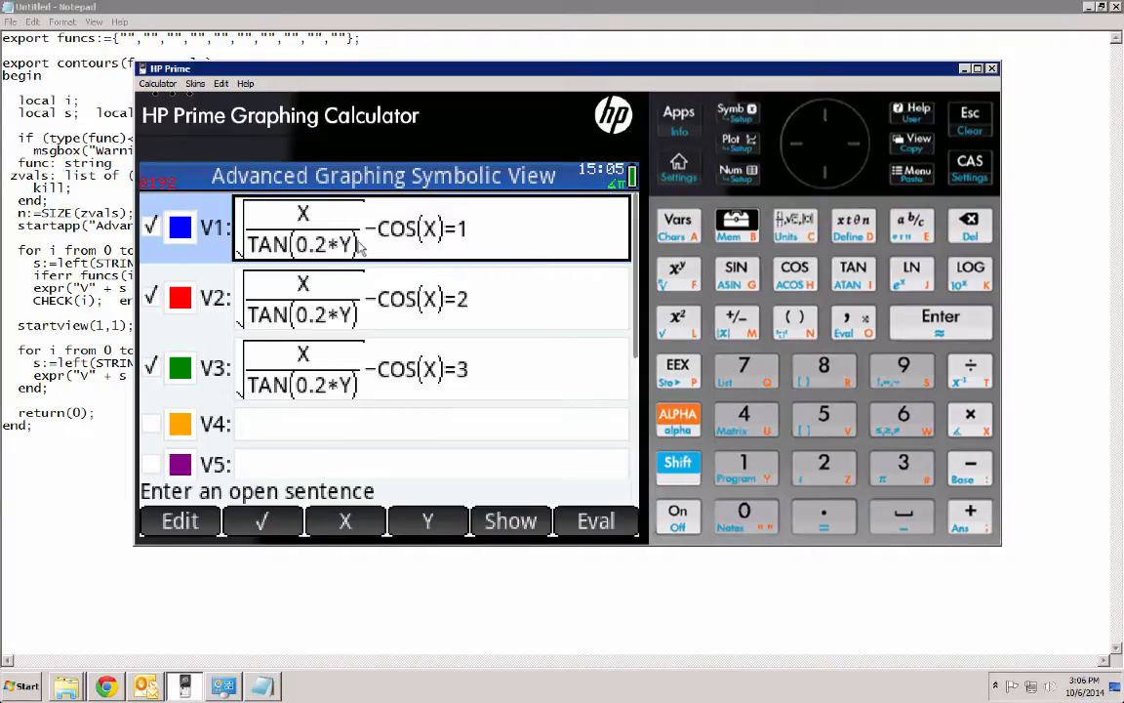
pyautogui.moveTo(498, 244)
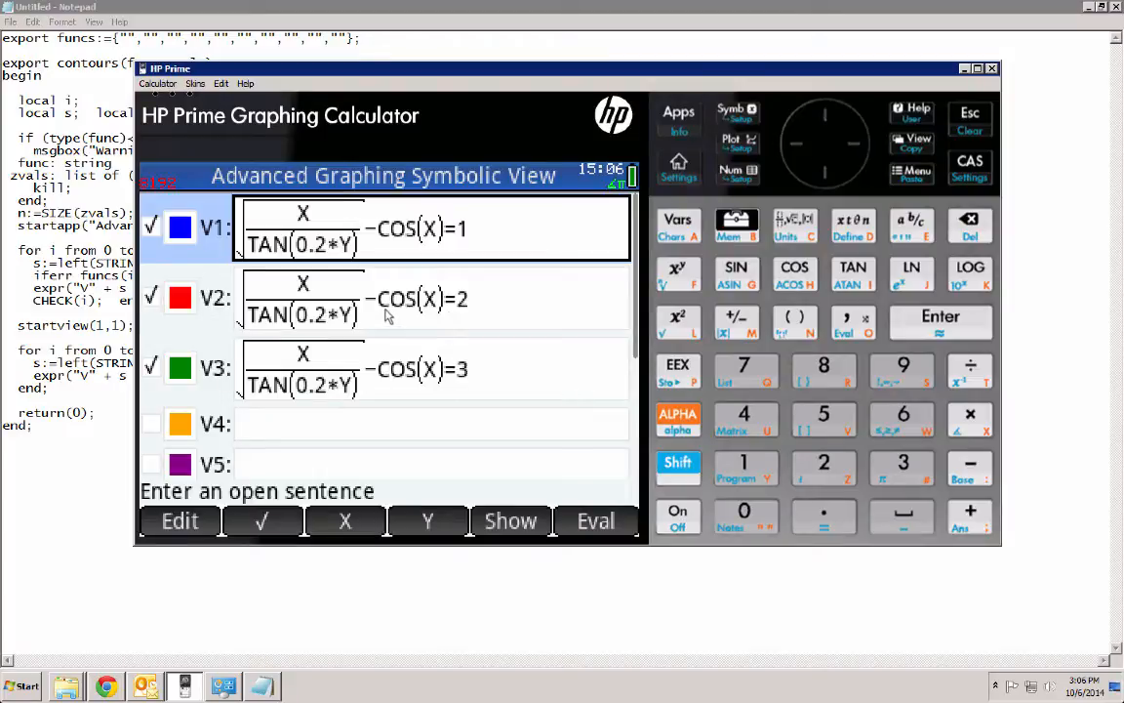
pyautogui.click(429, 298)
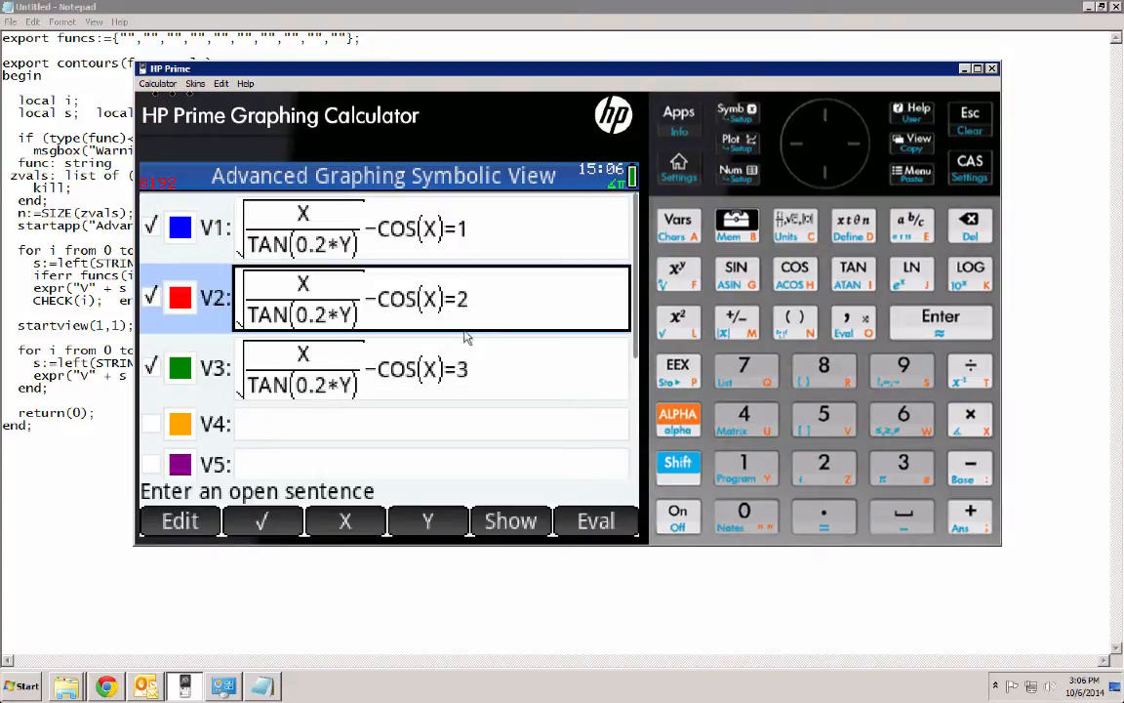
pyautogui.click(430, 369)
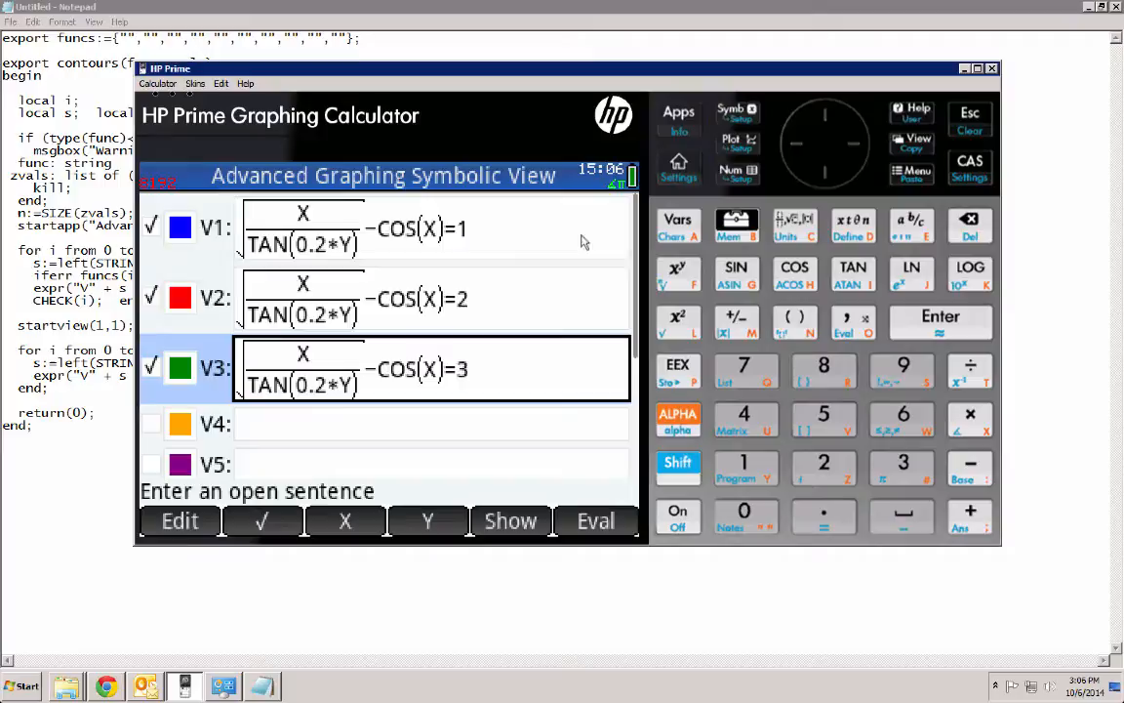
pyautogui.moveTo(589, 254)
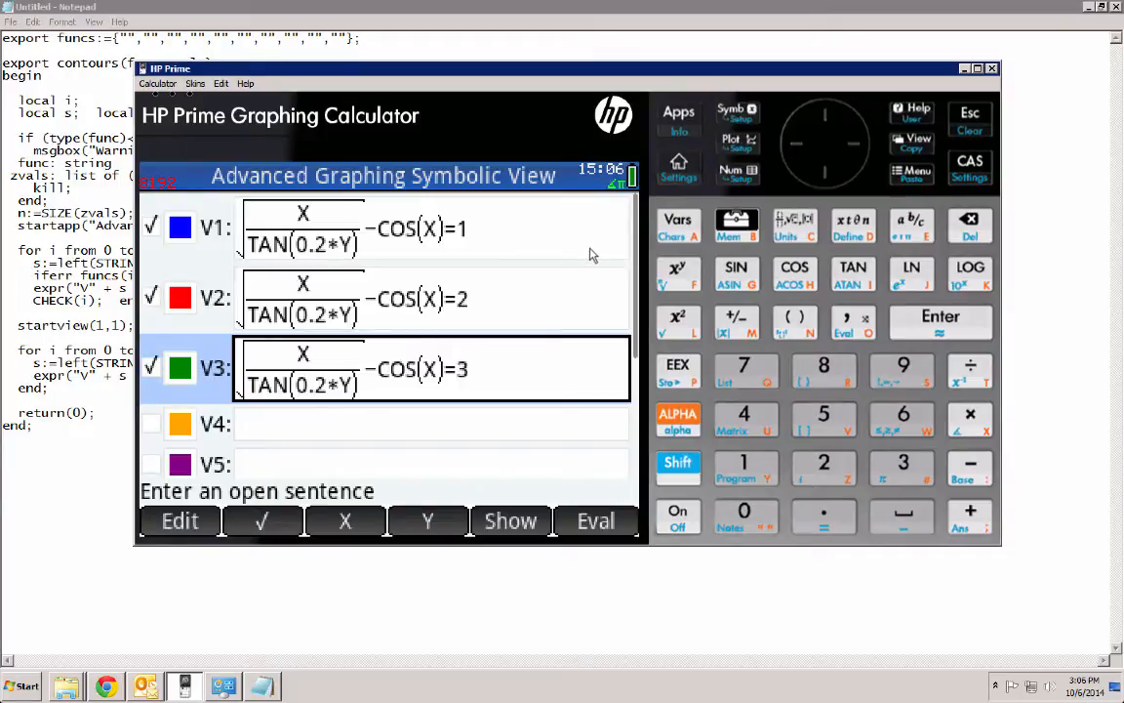
pyautogui.moveTo(186, 239)
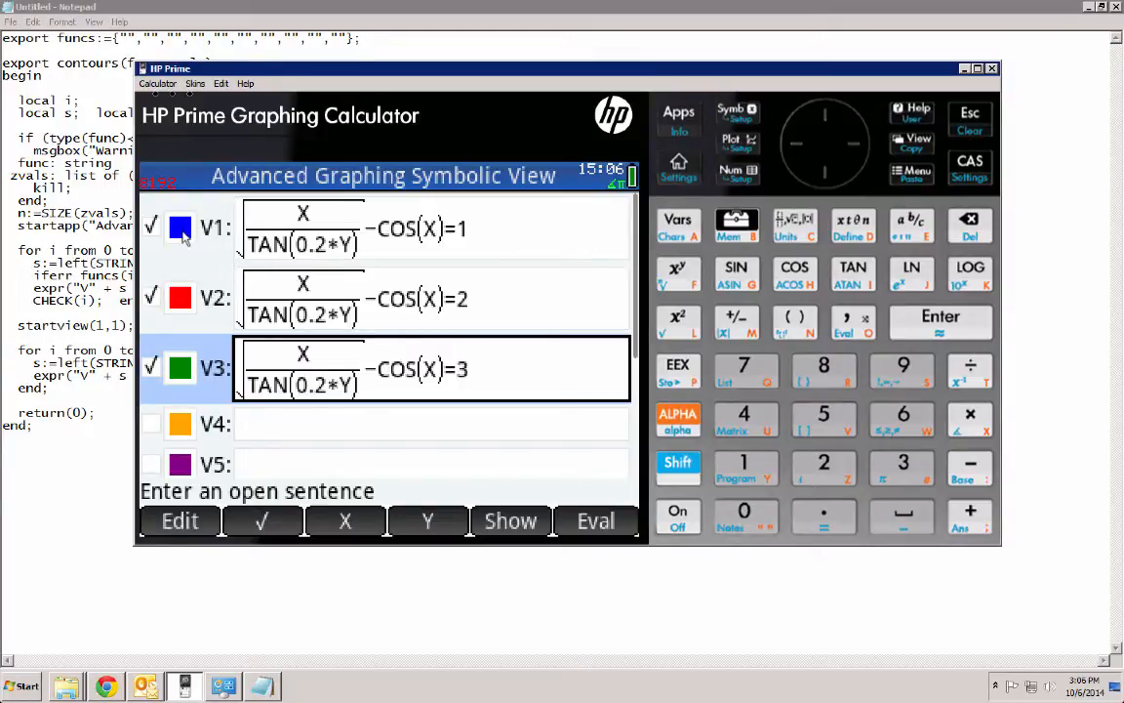
pyautogui.click(213, 298)
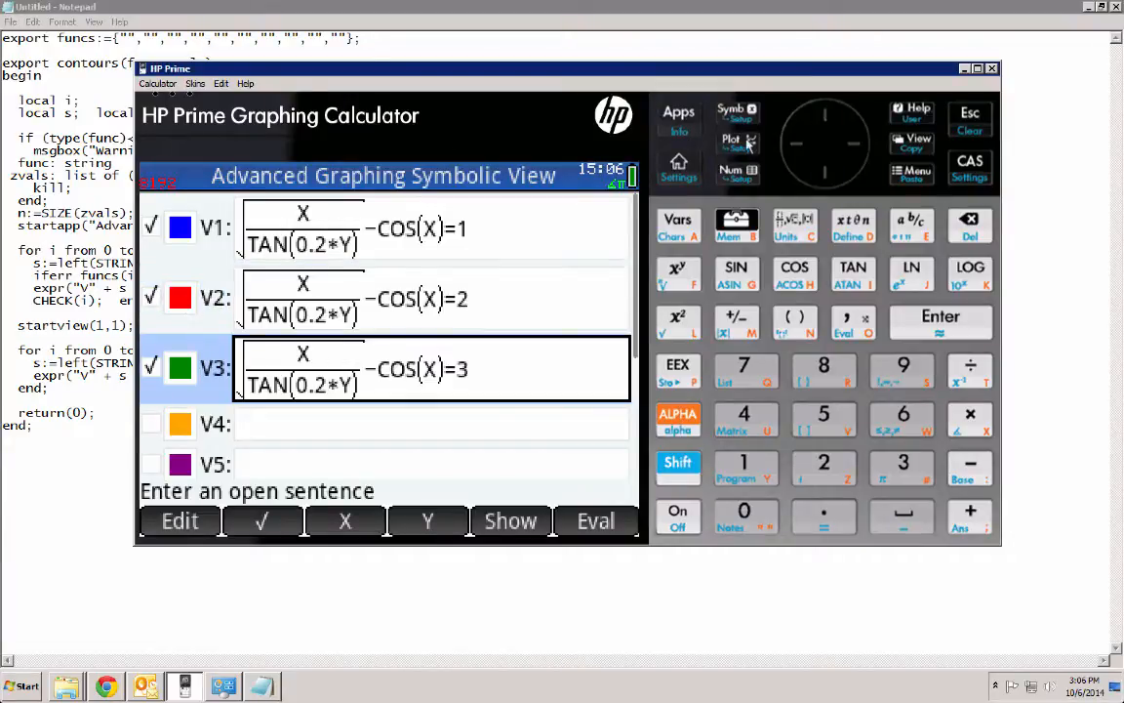
# Step: Graph the blue, red and green V1–V3 curves and explore the plot around the origin
pyautogui.click(731, 139)
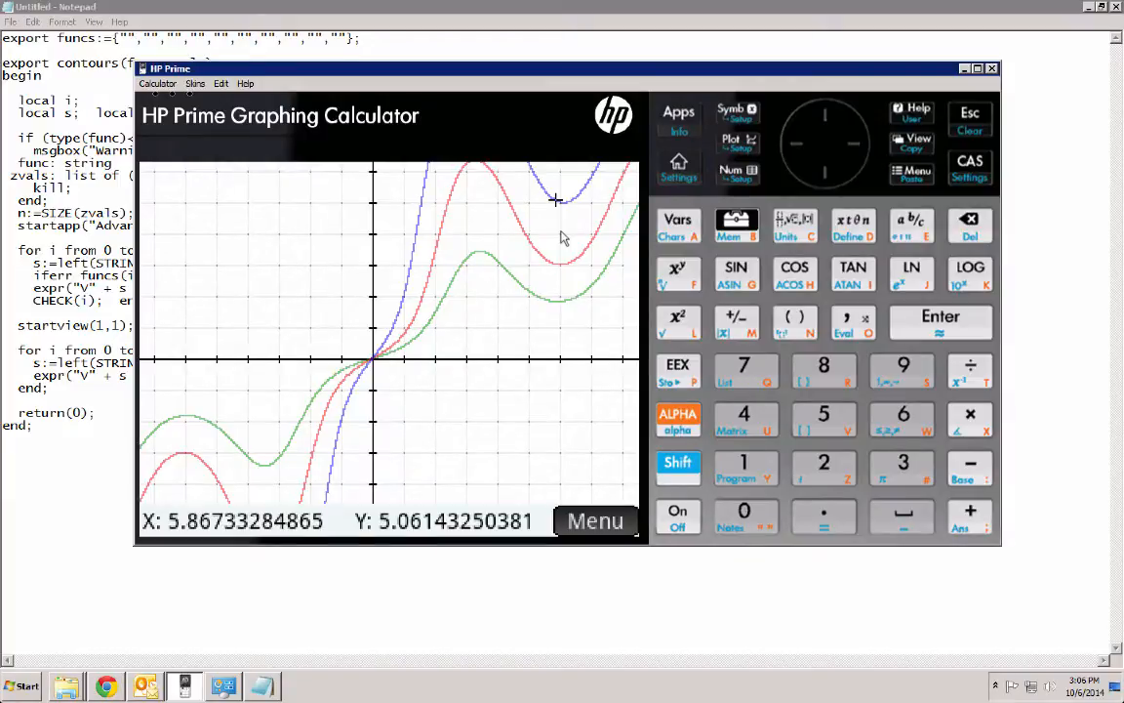
pyautogui.moveTo(564, 205)
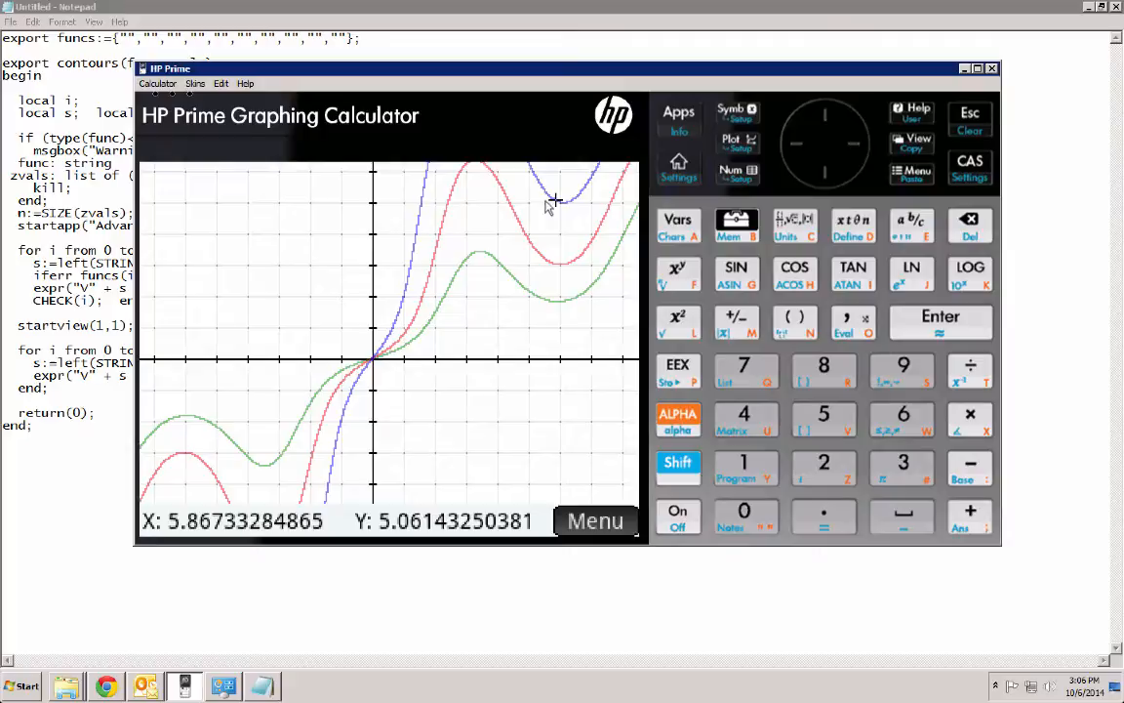
pyautogui.moveTo(493, 200)
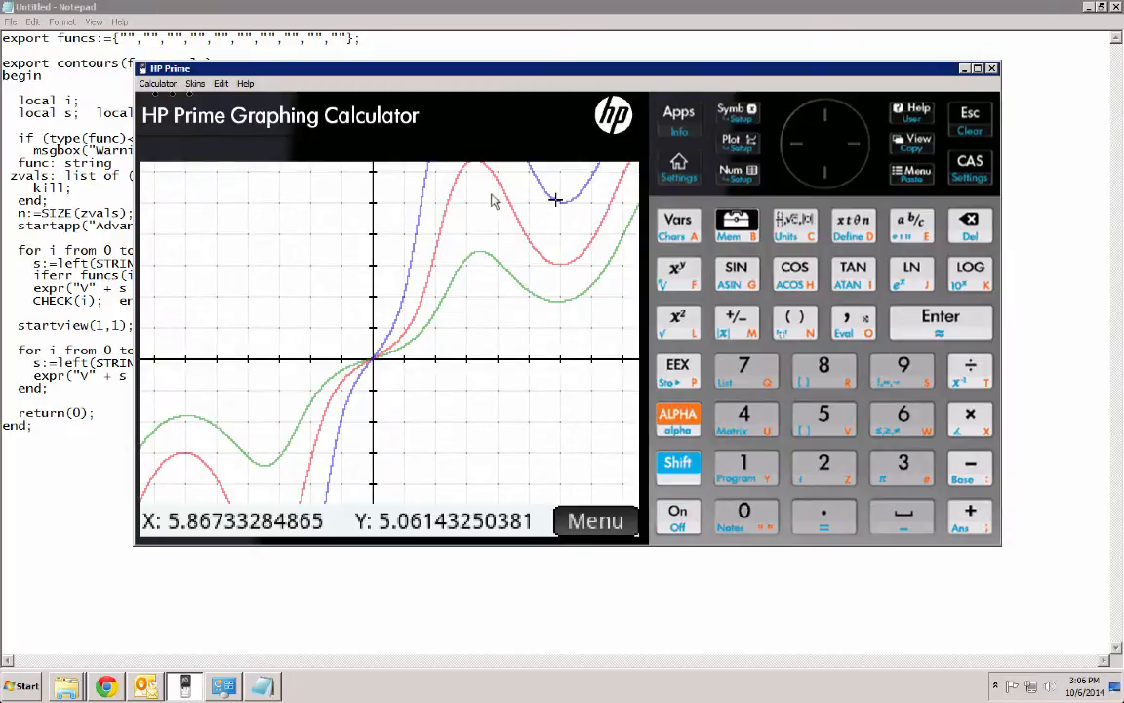
pyautogui.moveTo(625, 268)
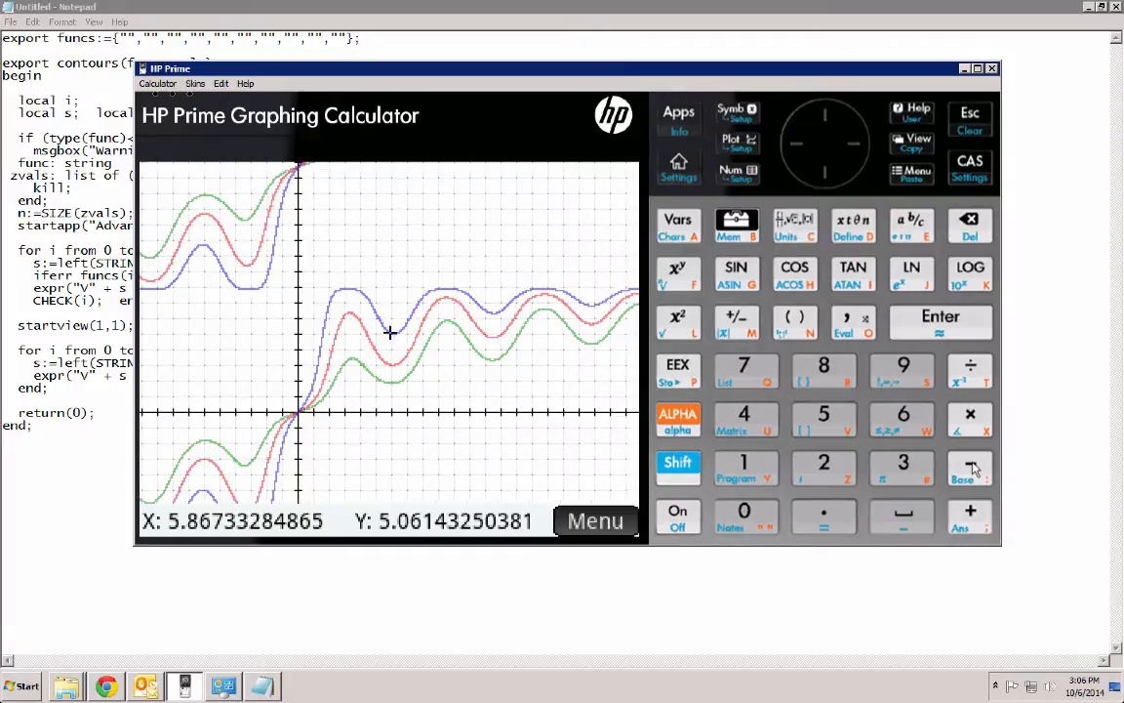
pyautogui.moveTo(344, 379)
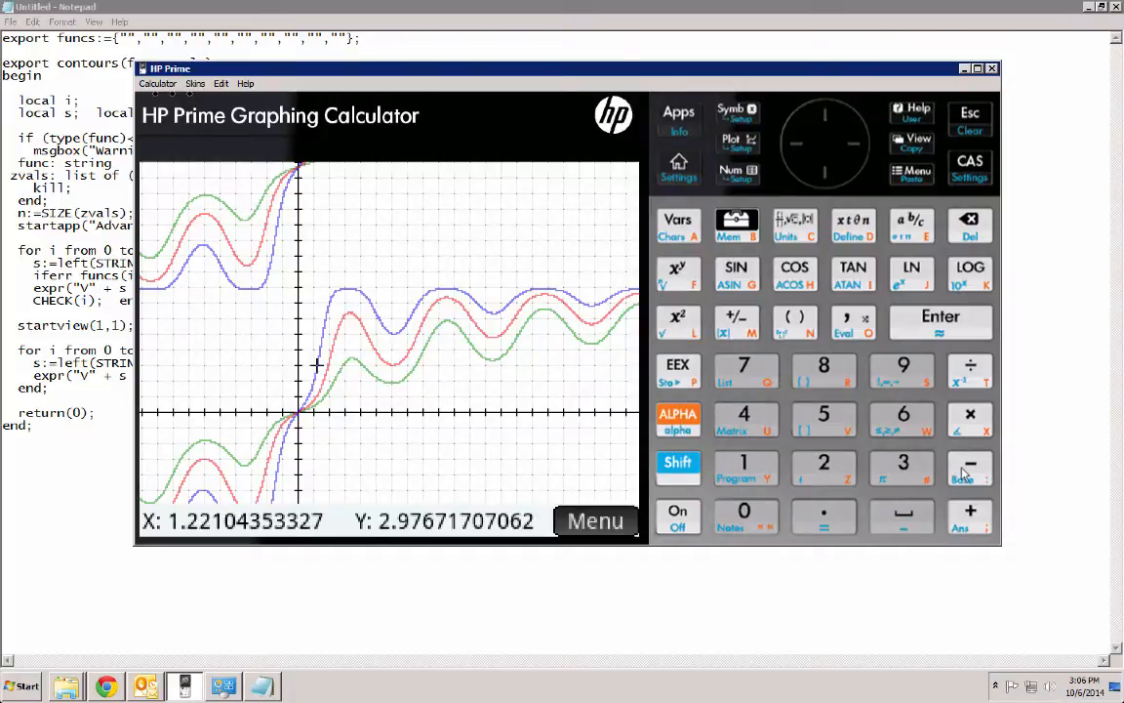
pyautogui.moveTo(966, 474)
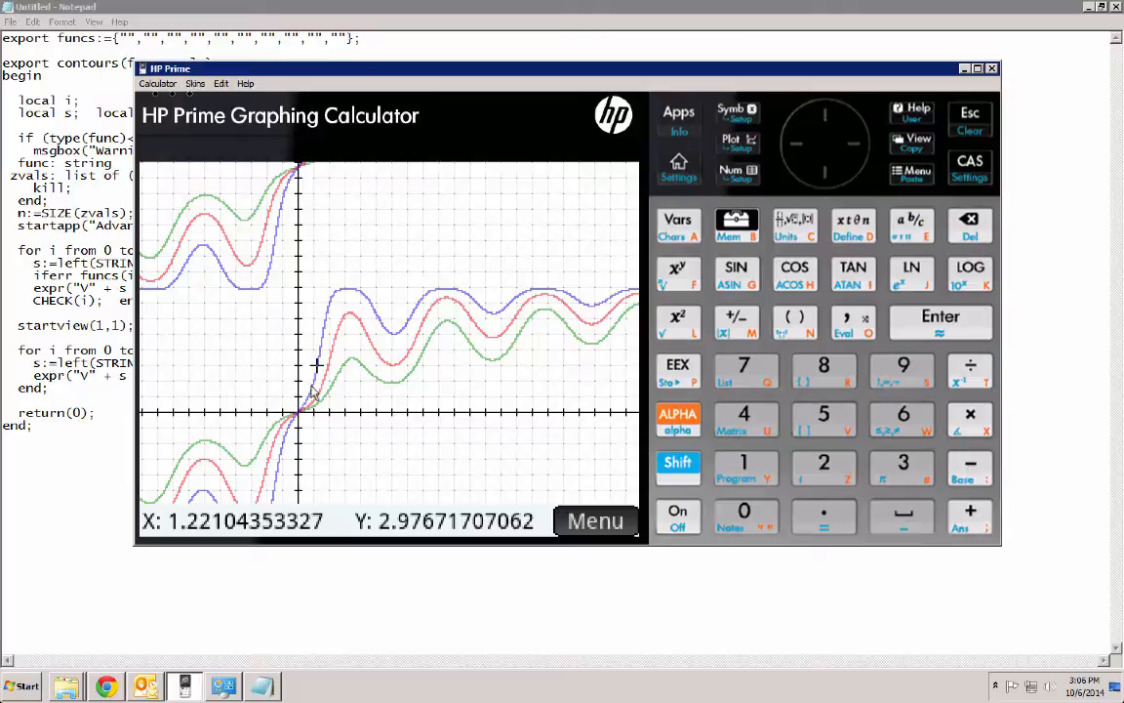
pyautogui.moveTo(624, 382)
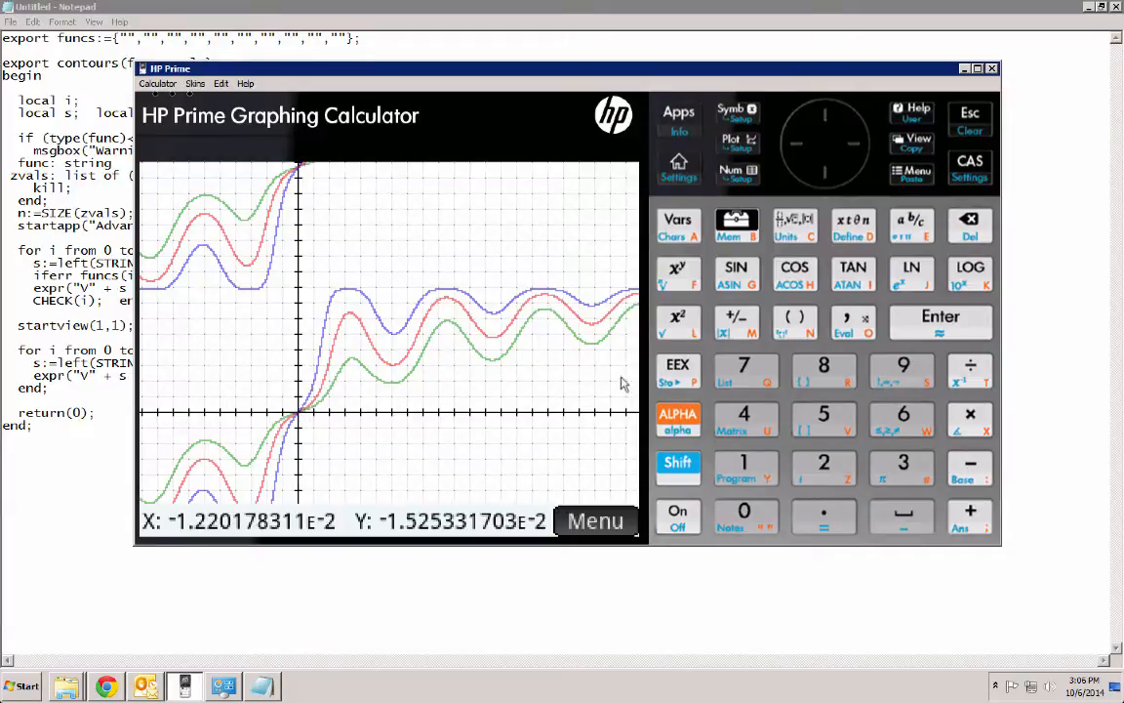
pyautogui.click(970, 515)
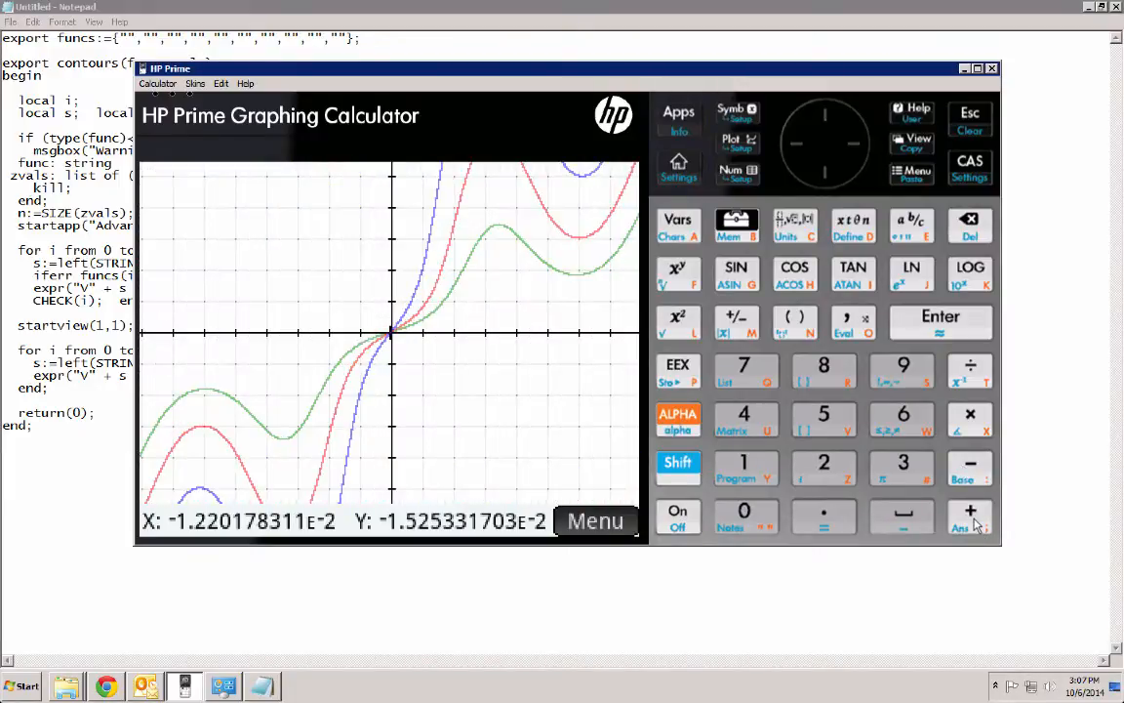
# Step: Bring up the plot menu's Trace options to select the V3 curve
pyautogui.click(595, 520)
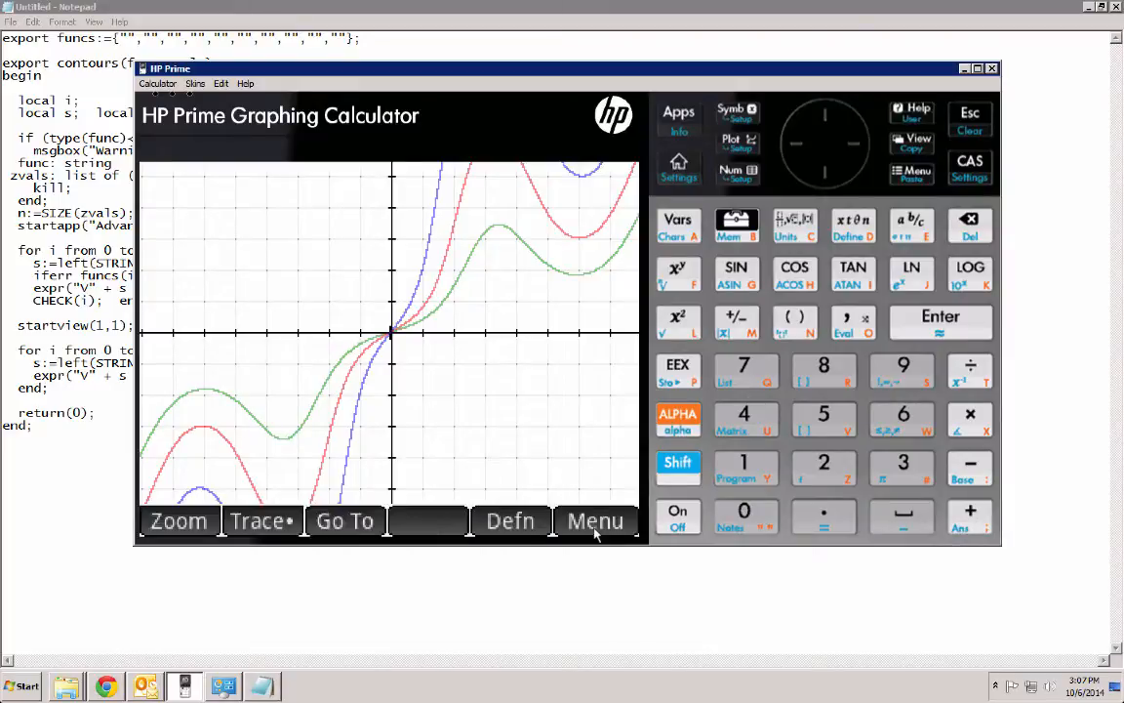
pyautogui.moveTo(561, 381)
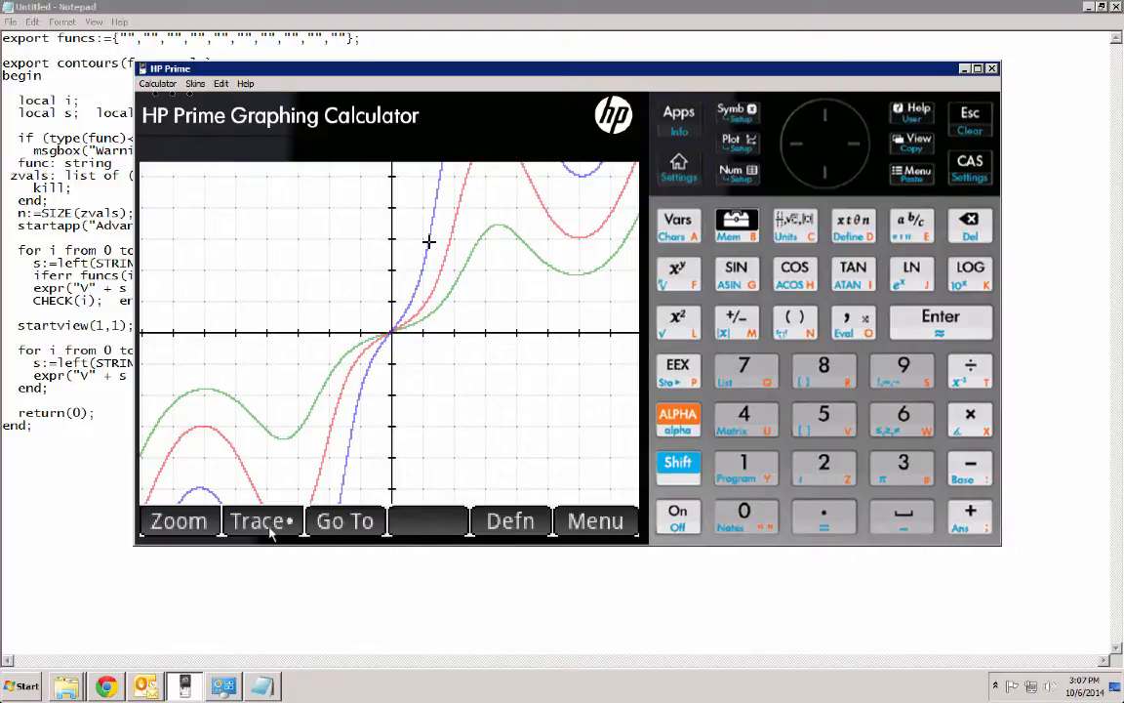
pyautogui.click(261, 520)
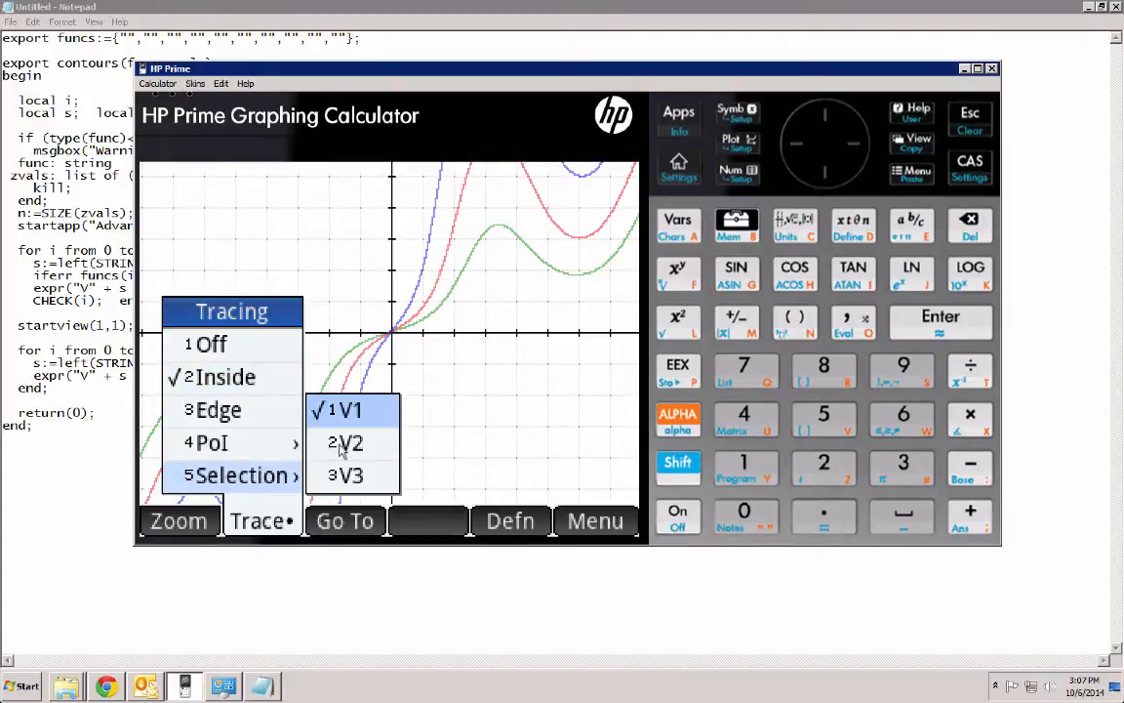
pyautogui.moveTo(350, 461)
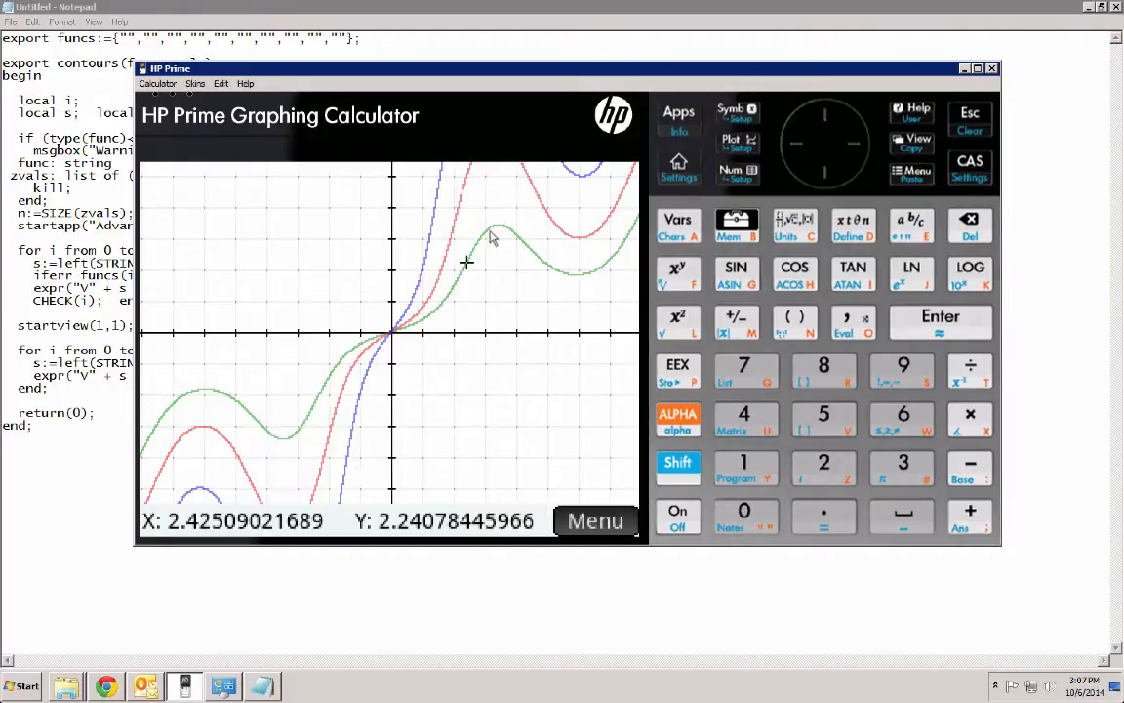
pyautogui.moveTo(527, 288)
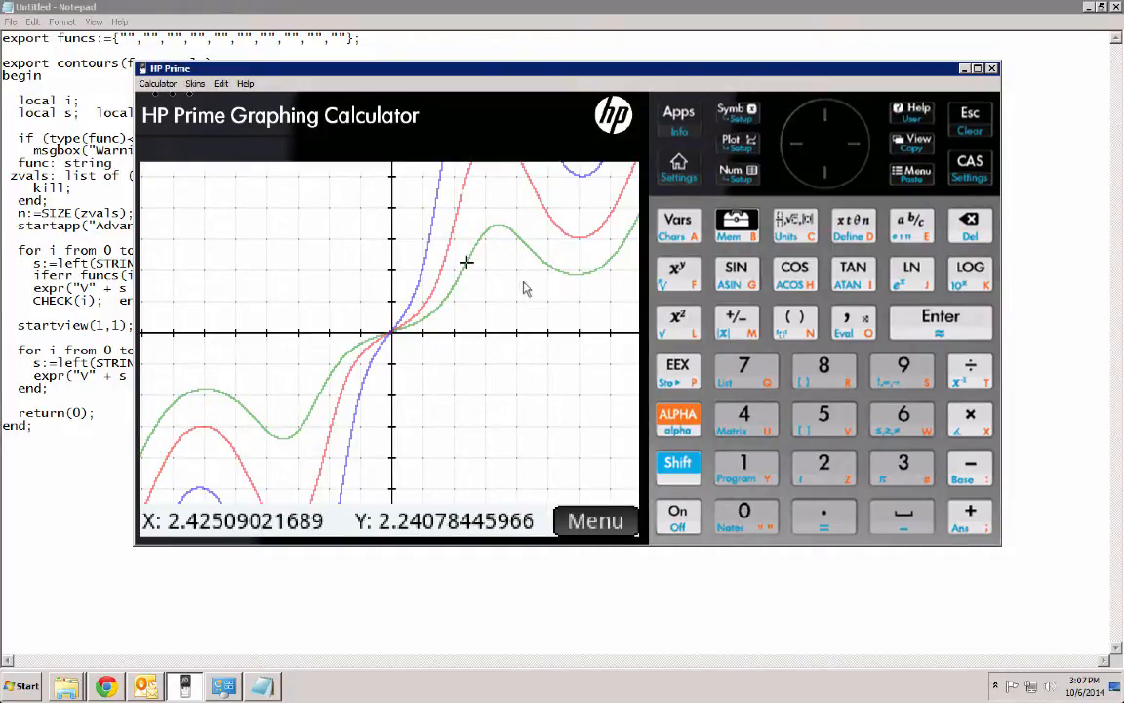
# Step: Return to the Symbolic view listing equations V1–V3
pyautogui.click(731, 115)
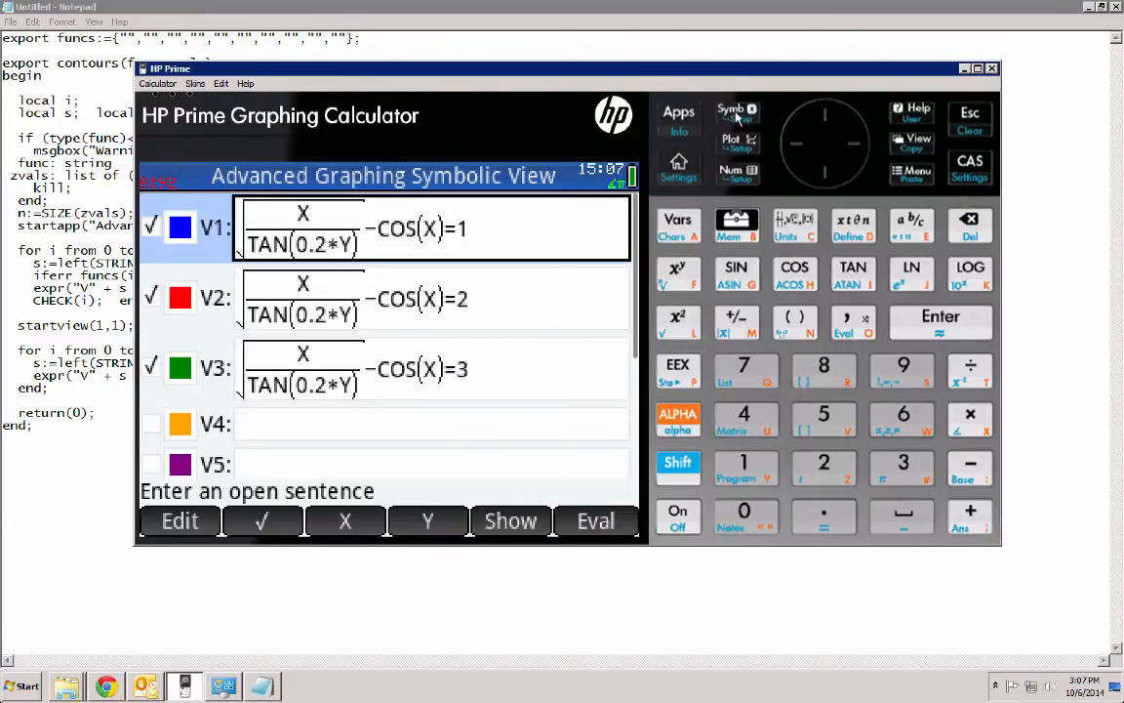
pyautogui.moveTo(366, 262)
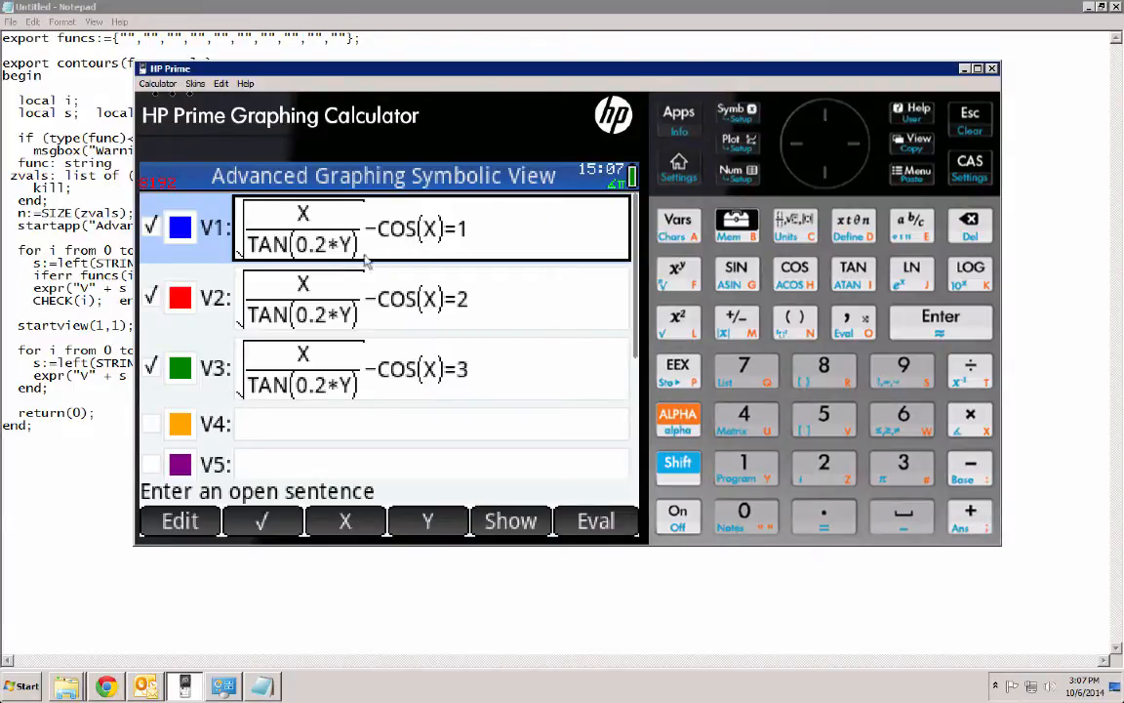
pyautogui.moveTo(405, 293)
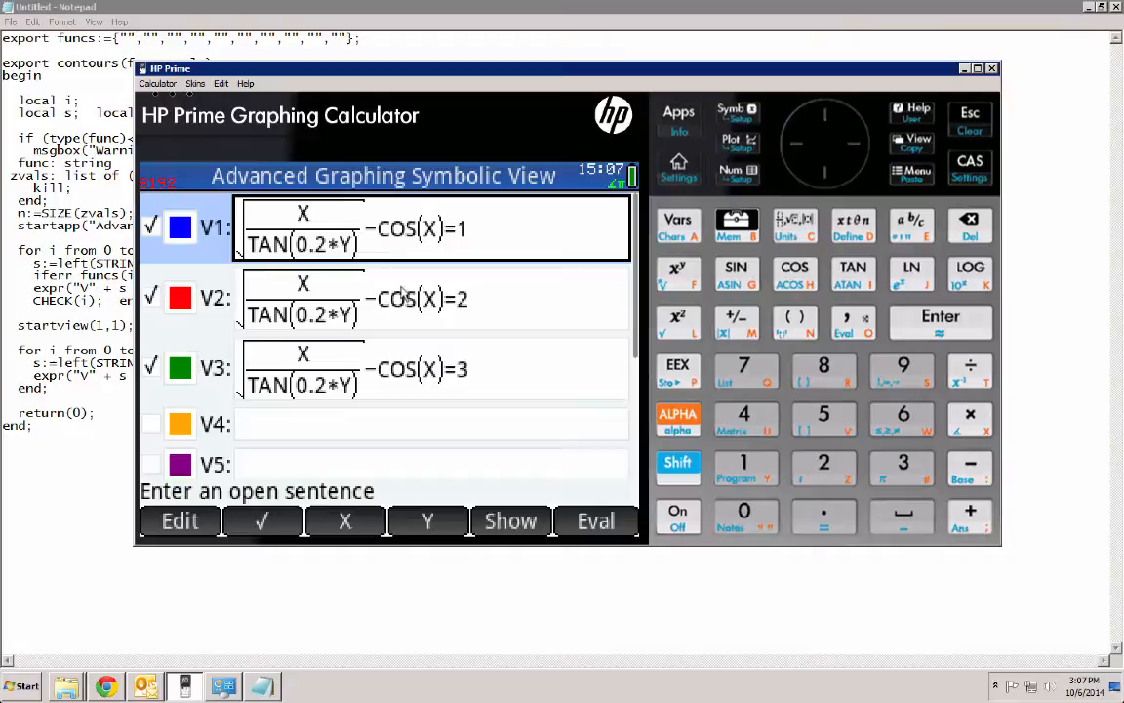
pyautogui.moveTo(465, 232)
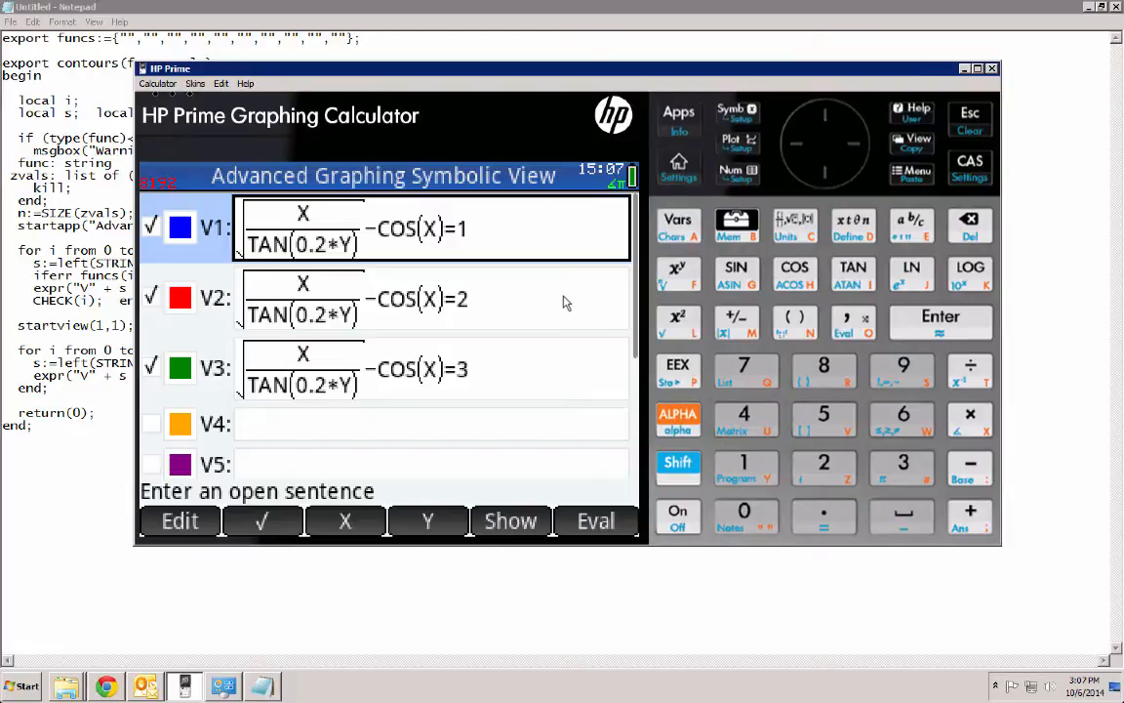
pyautogui.moveTo(471, 232)
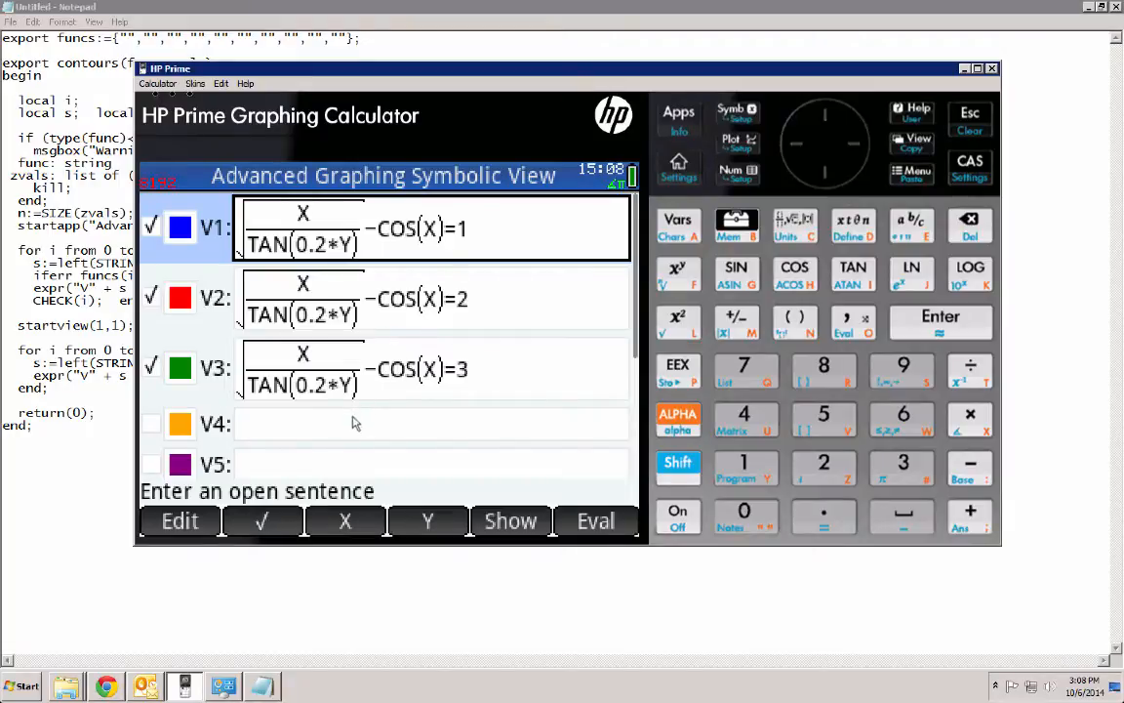
# Step: Fill the V4 row with the level-4 equation and return to the home screen
pyautogui.click(429, 422)
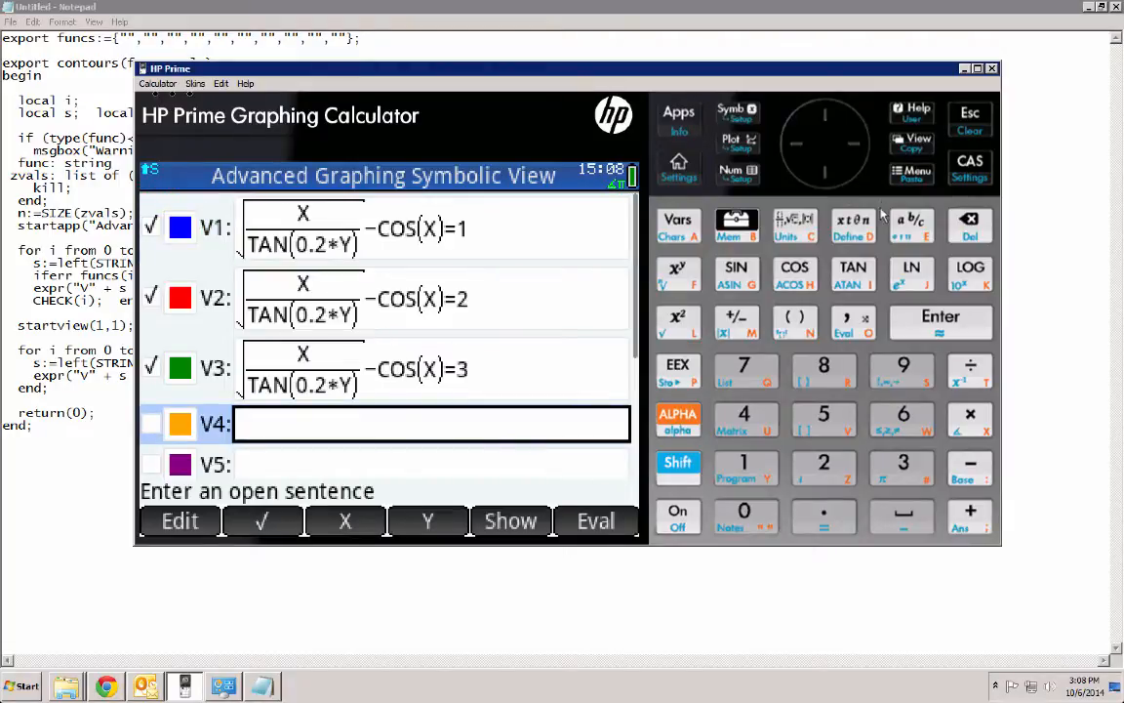
pyautogui.click(180, 521)
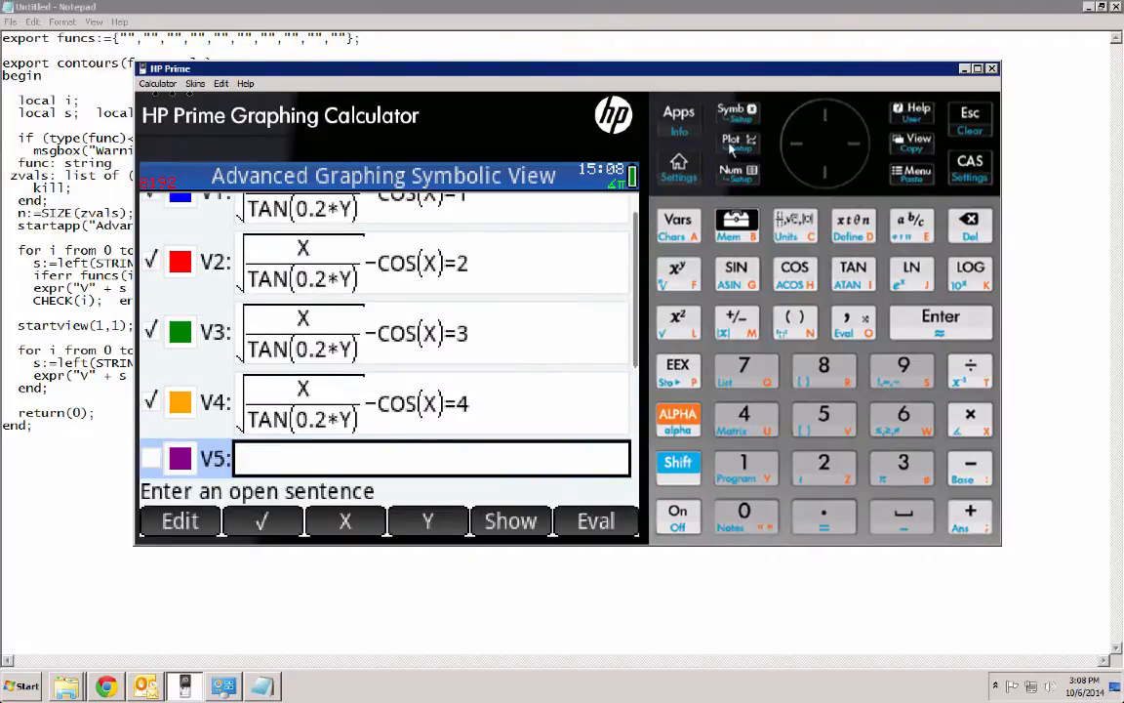
pyautogui.click(730, 140)
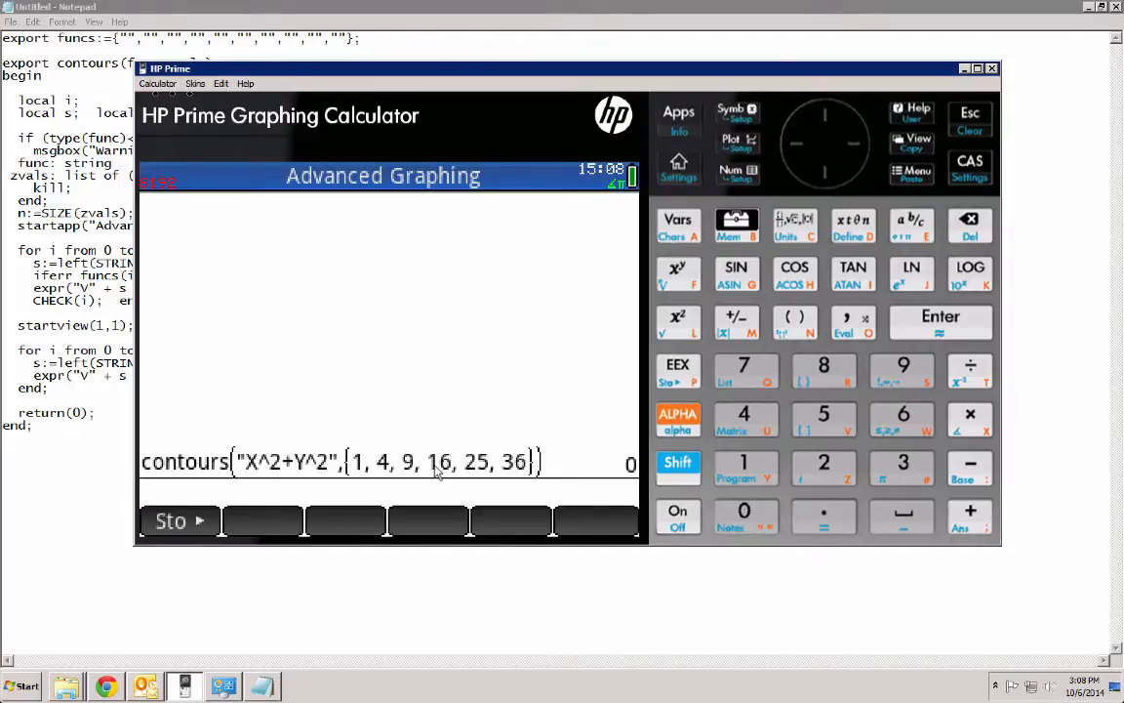
# Step: Rerun contours("X^2+Y^2",{1,4,9,16,25,36}) to draw six concentric coloured circles
pyautogui.click(940, 317)
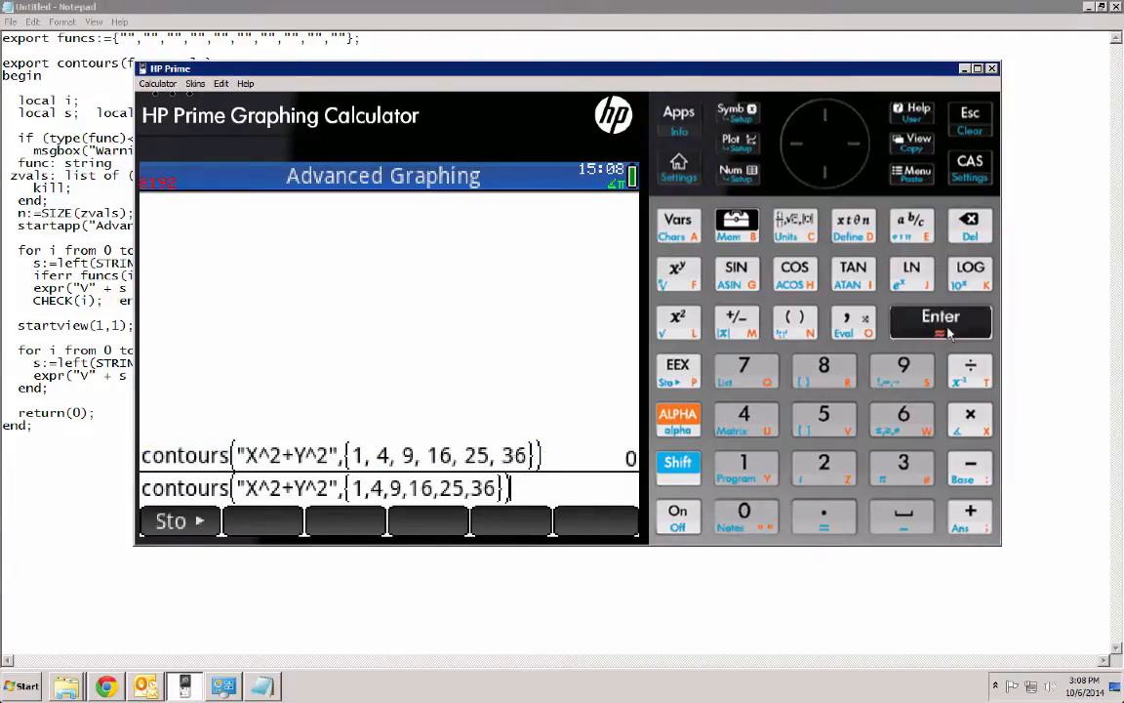
pyautogui.click(940, 316)
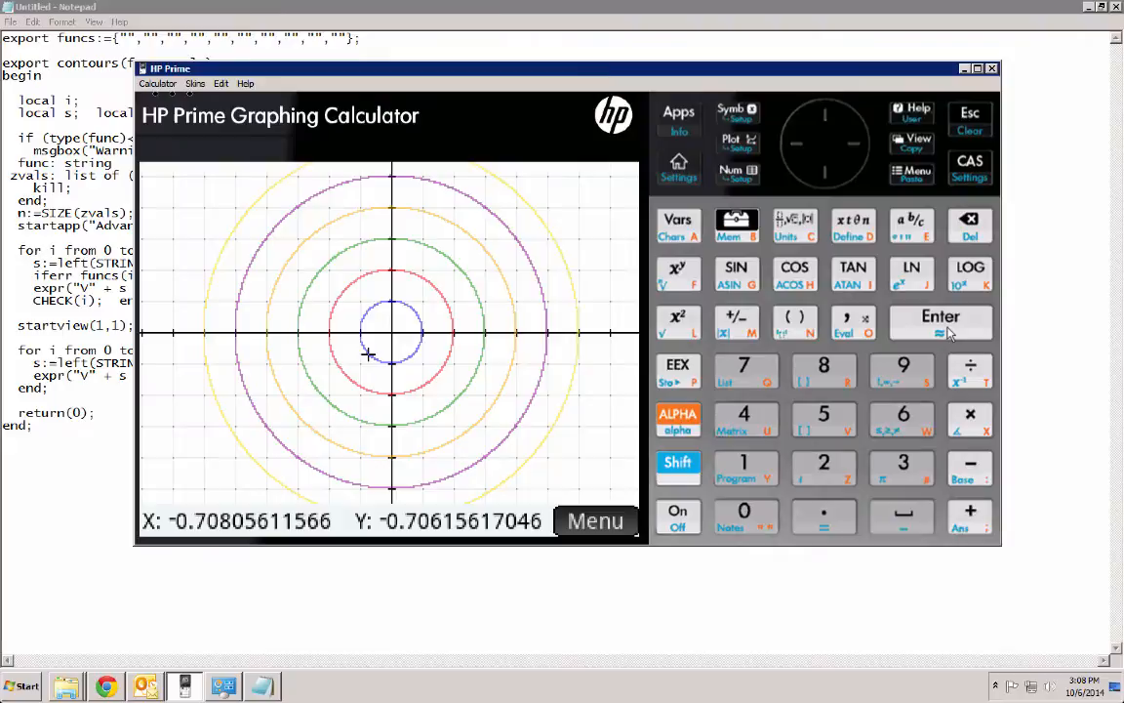
pyautogui.moveTo(447, 354)
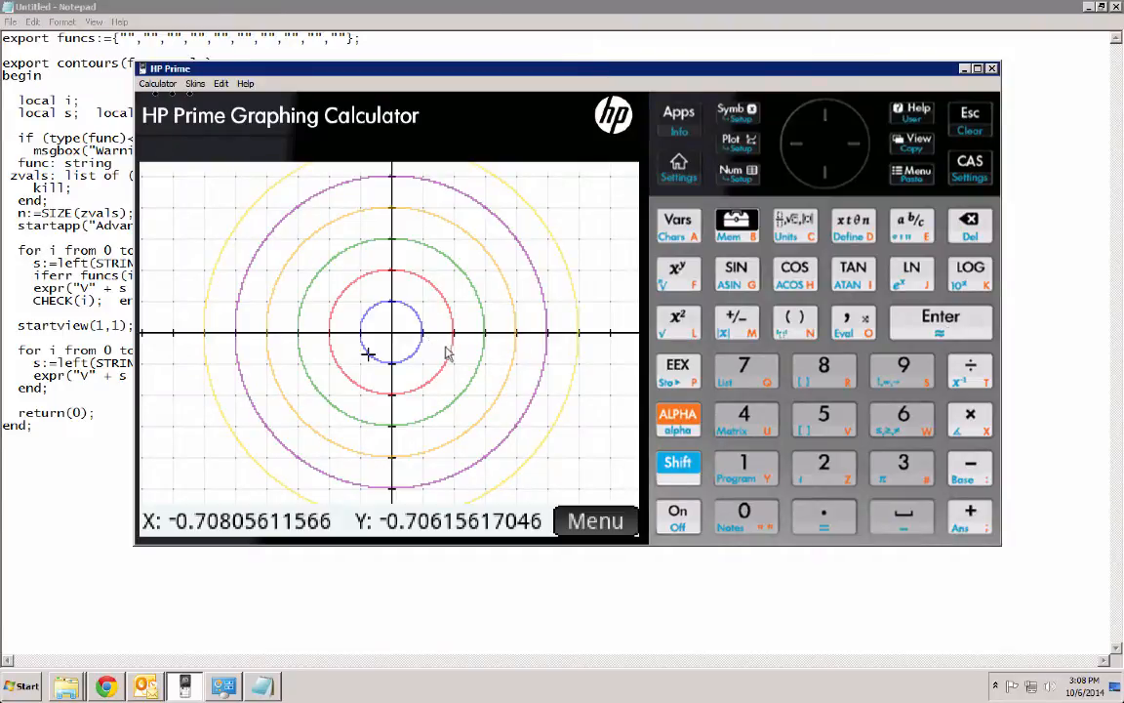
pyautogui.moveTo(412, 344)
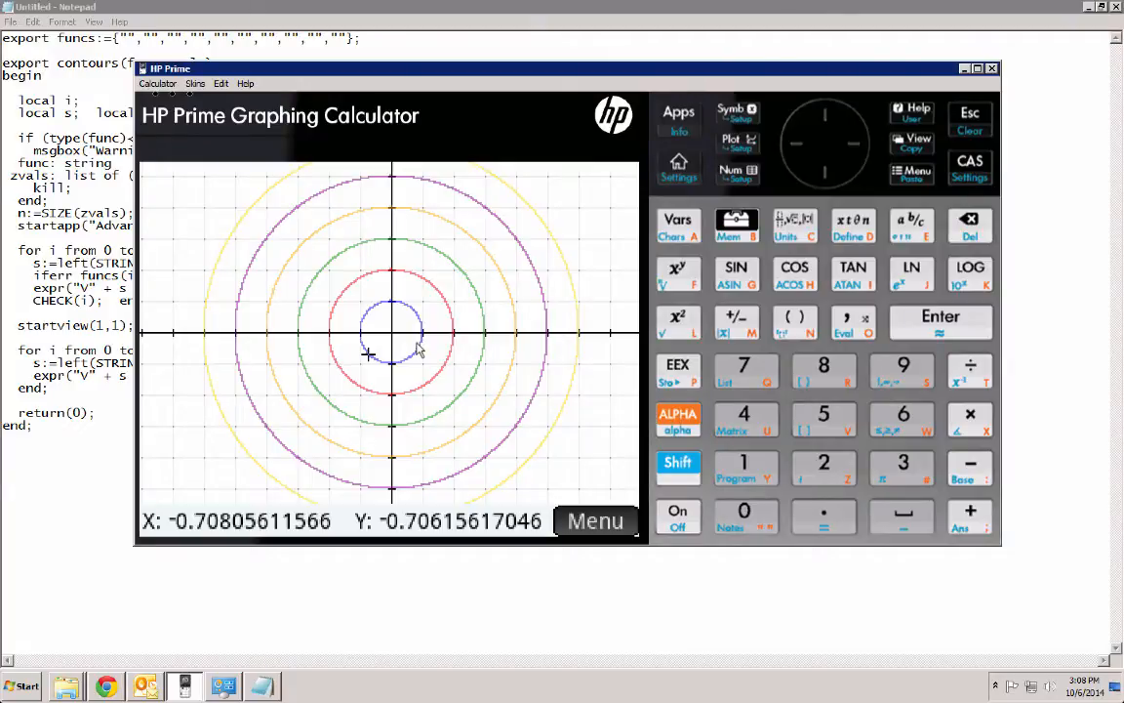
pyautogui.moveTo(466, 359)
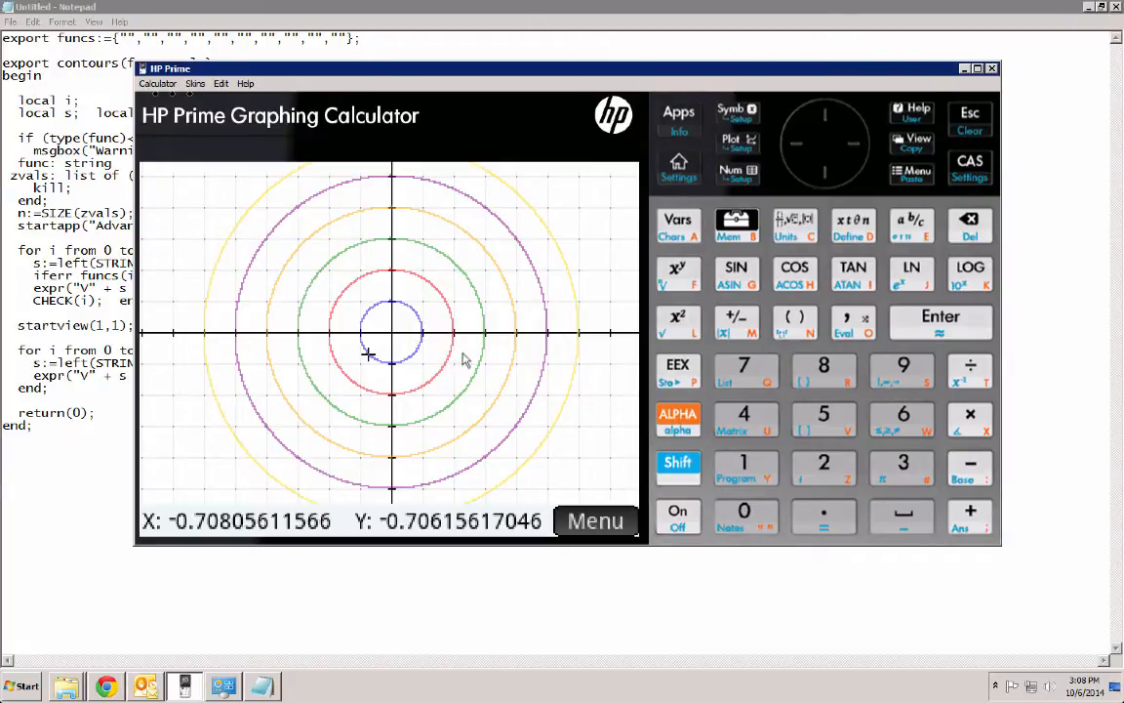
pyautogui.moveTo(516, 368)
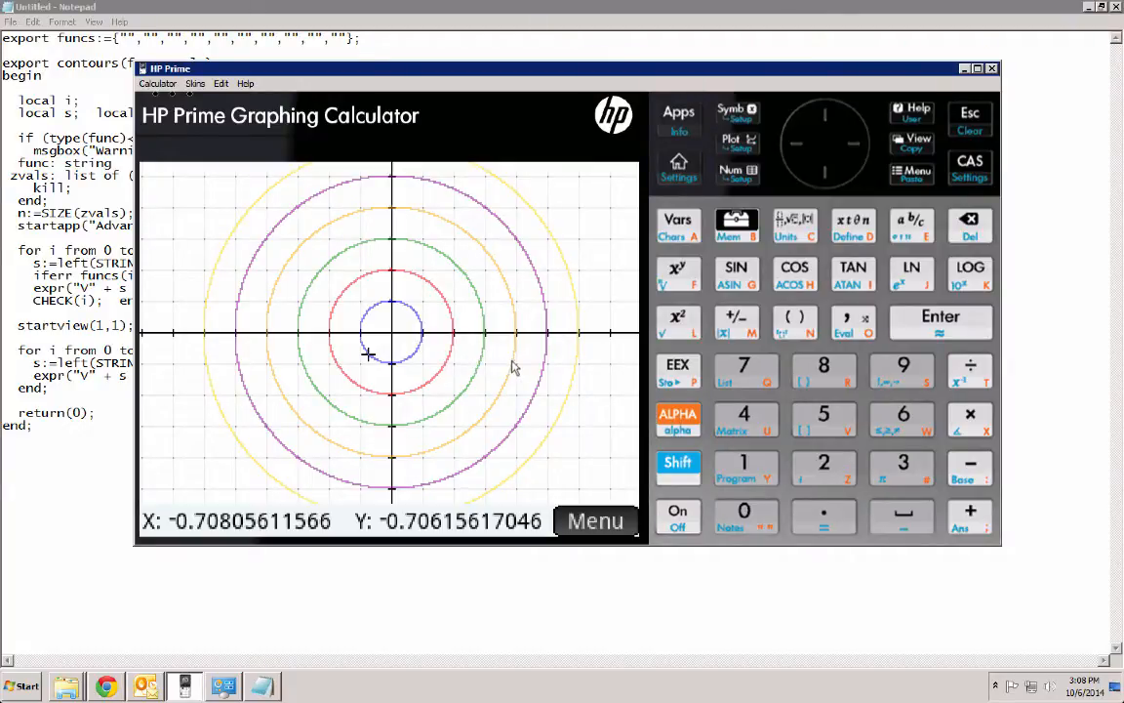
pyautogui.moveTo(571, 368)
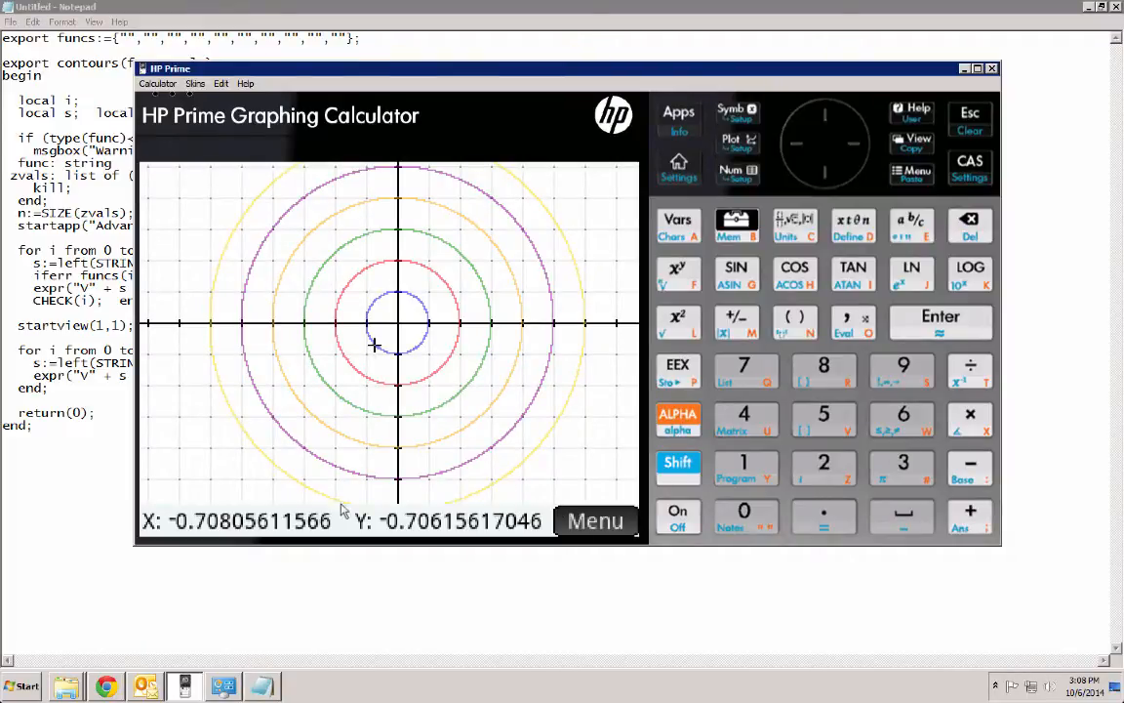
# Step: Trace the circle plot, check View presets, then show the V1–V4 Symbolic view
pyautogui.click(595, 520)
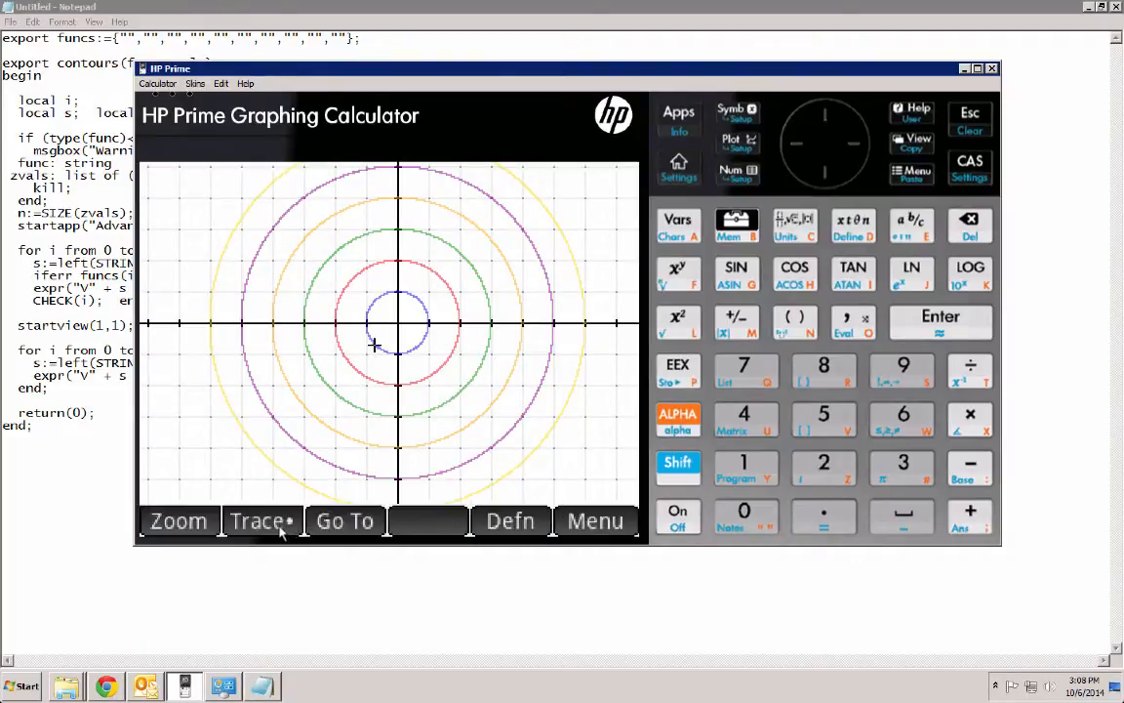
pyautogui.click(261, 520)
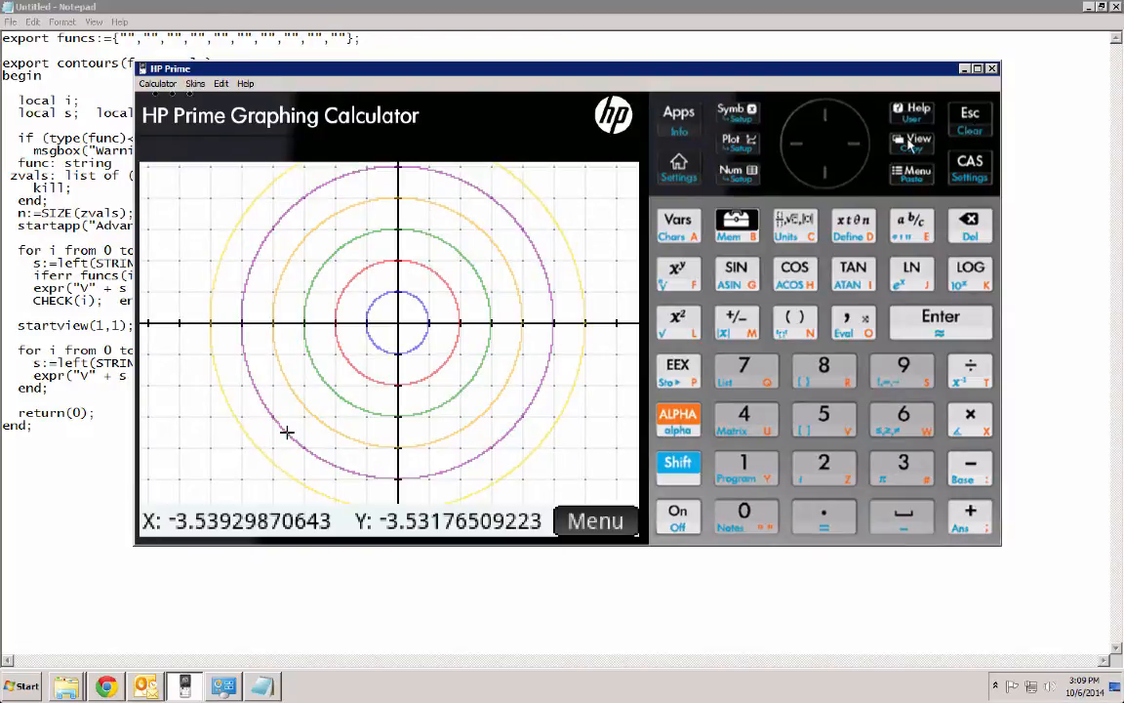
pyautogui.click(911, 141)
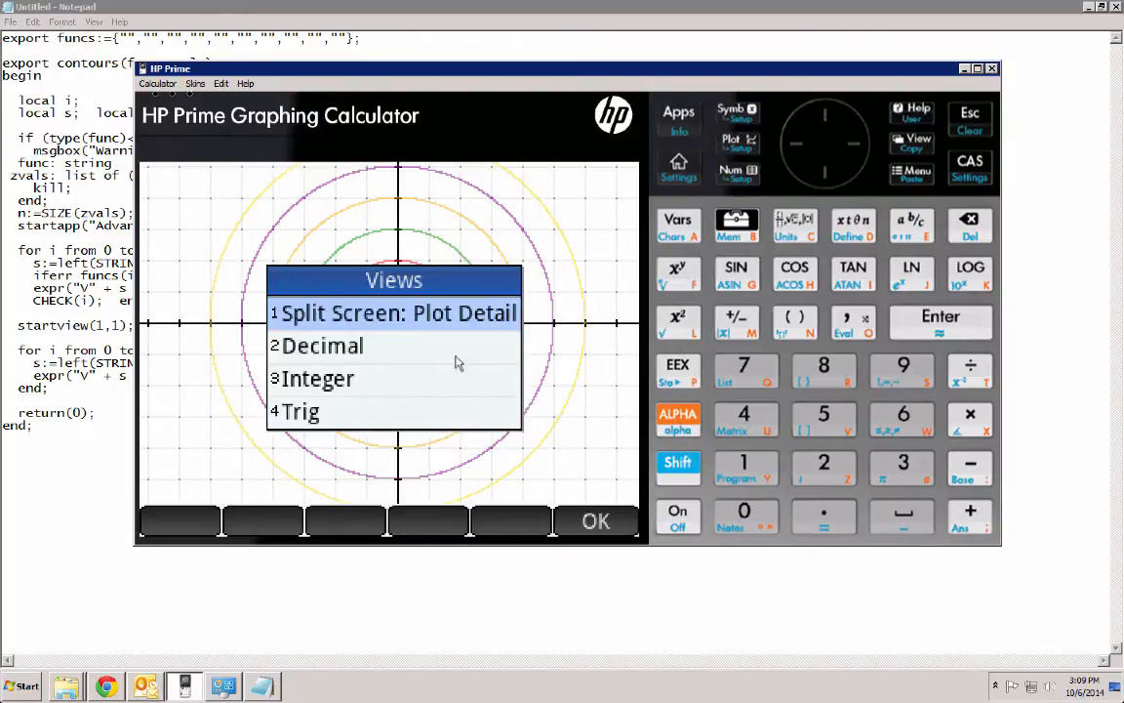
pyautogui.moveTo(422, 351)
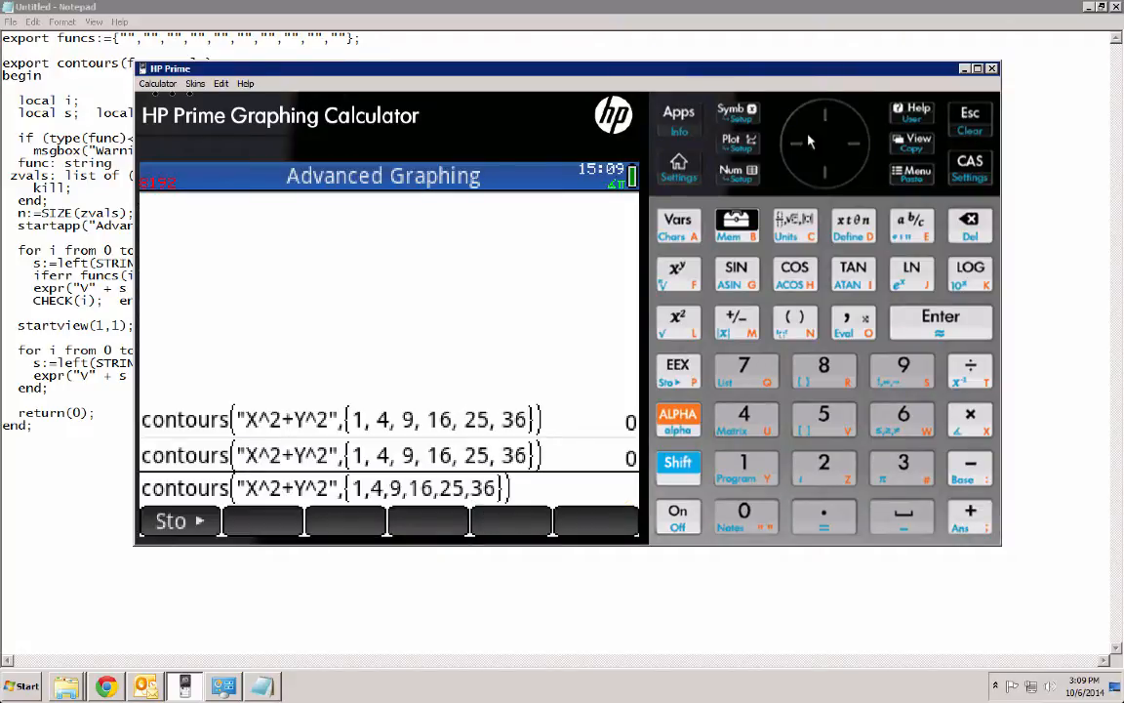
pyautogui.click(731, 111)
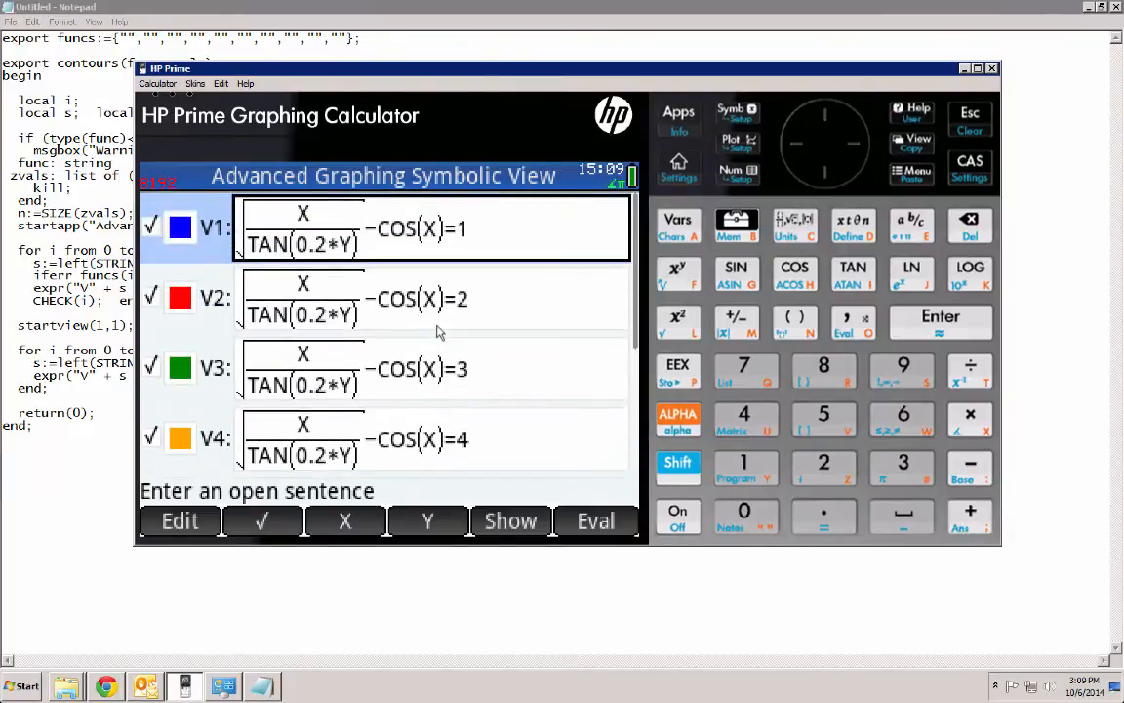
pyautogui.moveTo(399, 453)
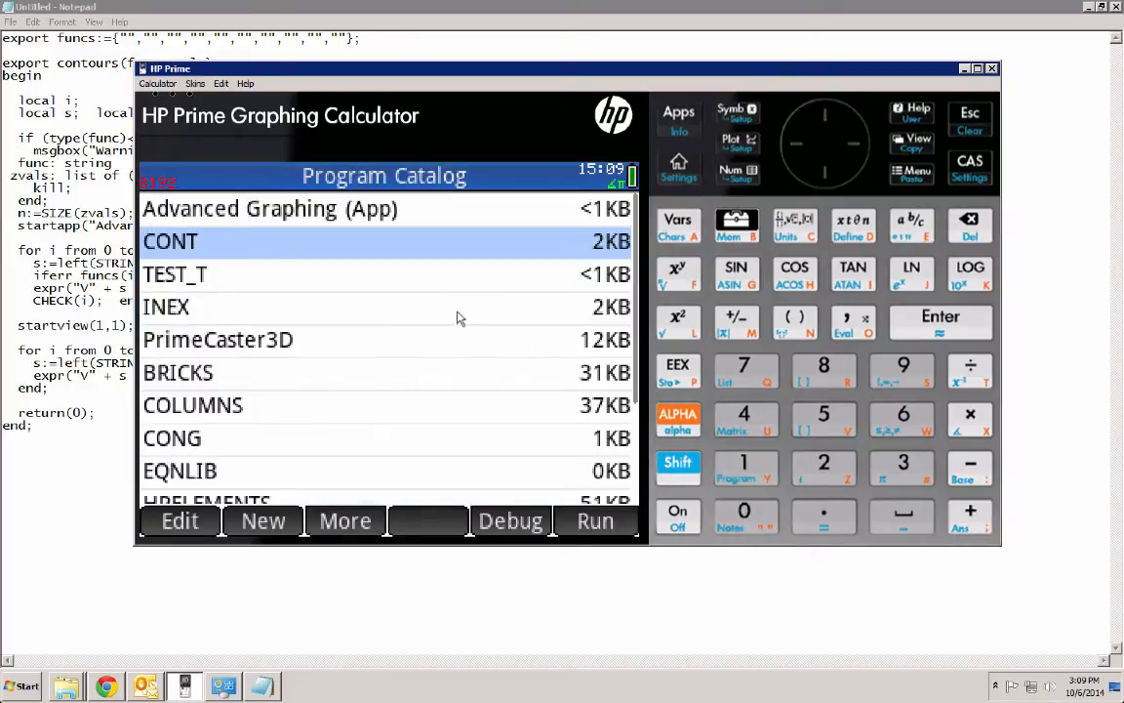
pyautogui.click(180, 520)
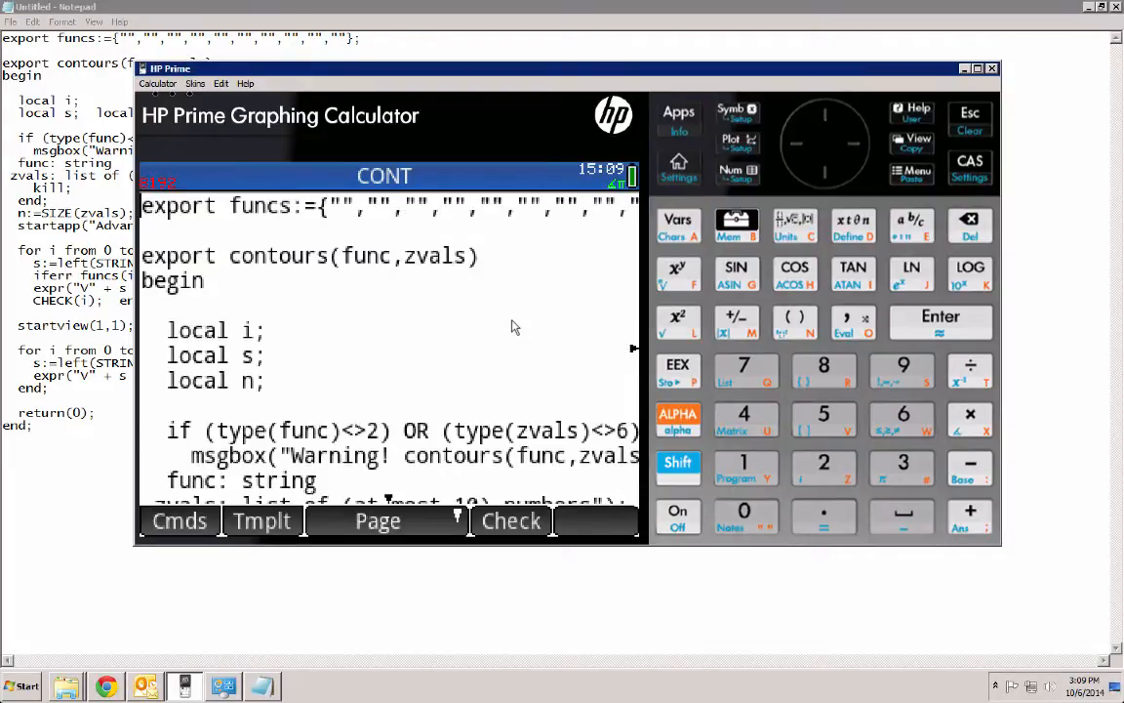
pyautogui.moveTo(525, 324)
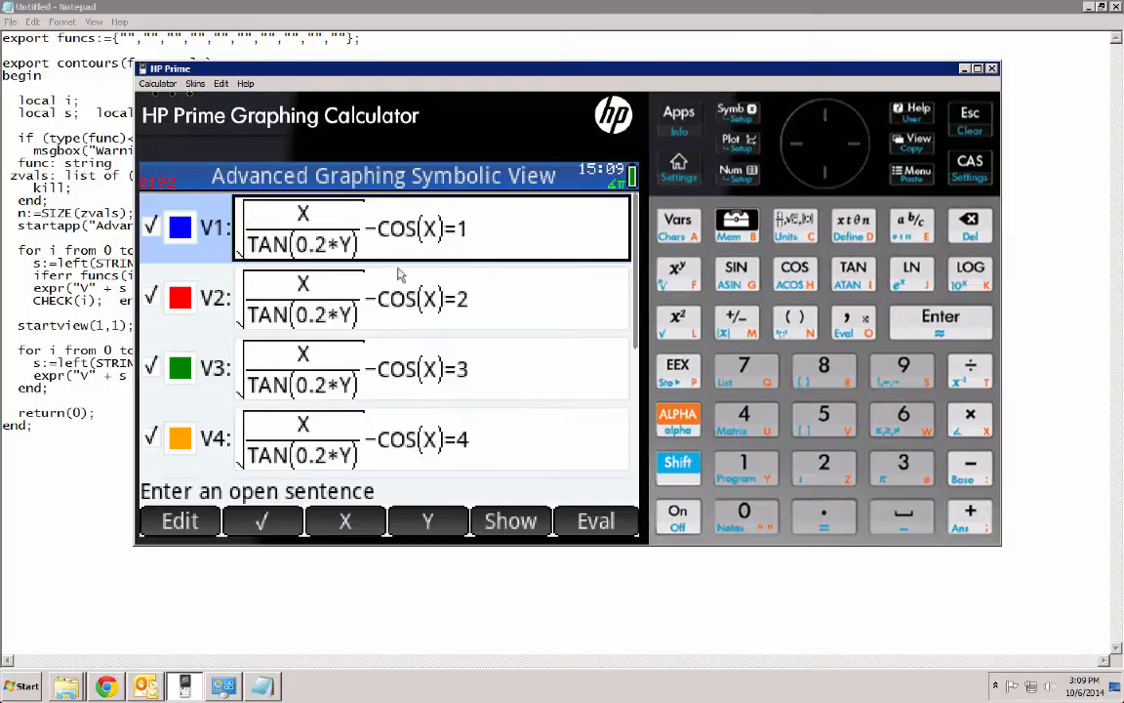
pyautogui.moveTo(378, 379)
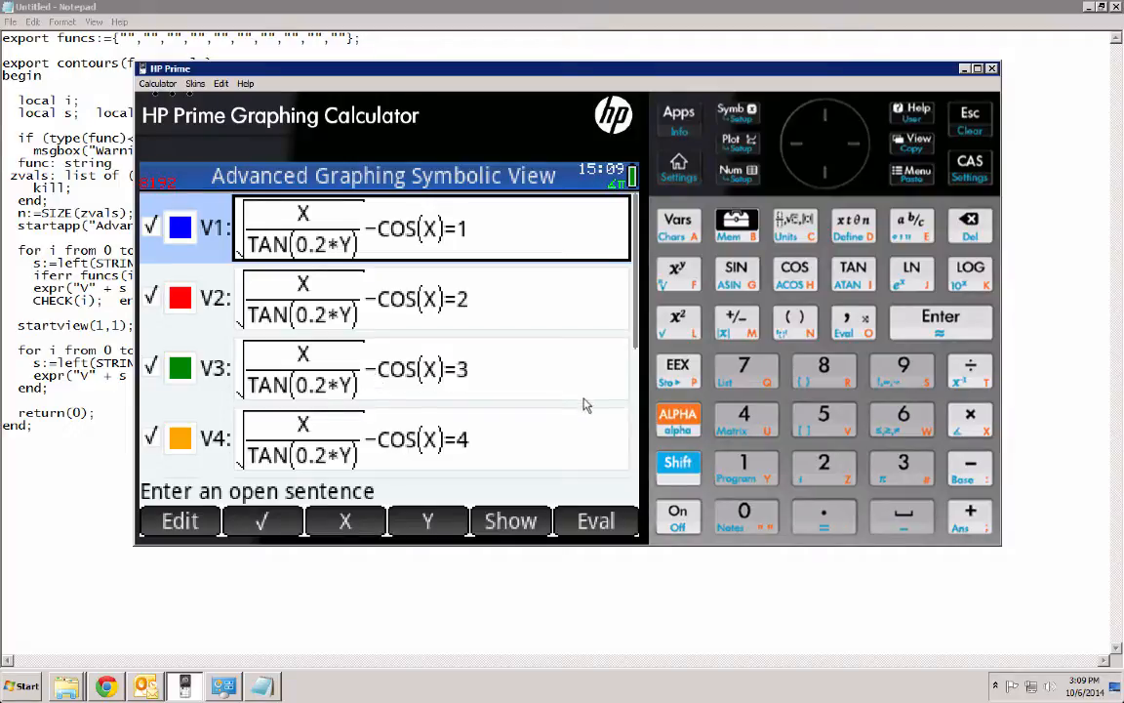
pyautogui.moveTo(628, 430)
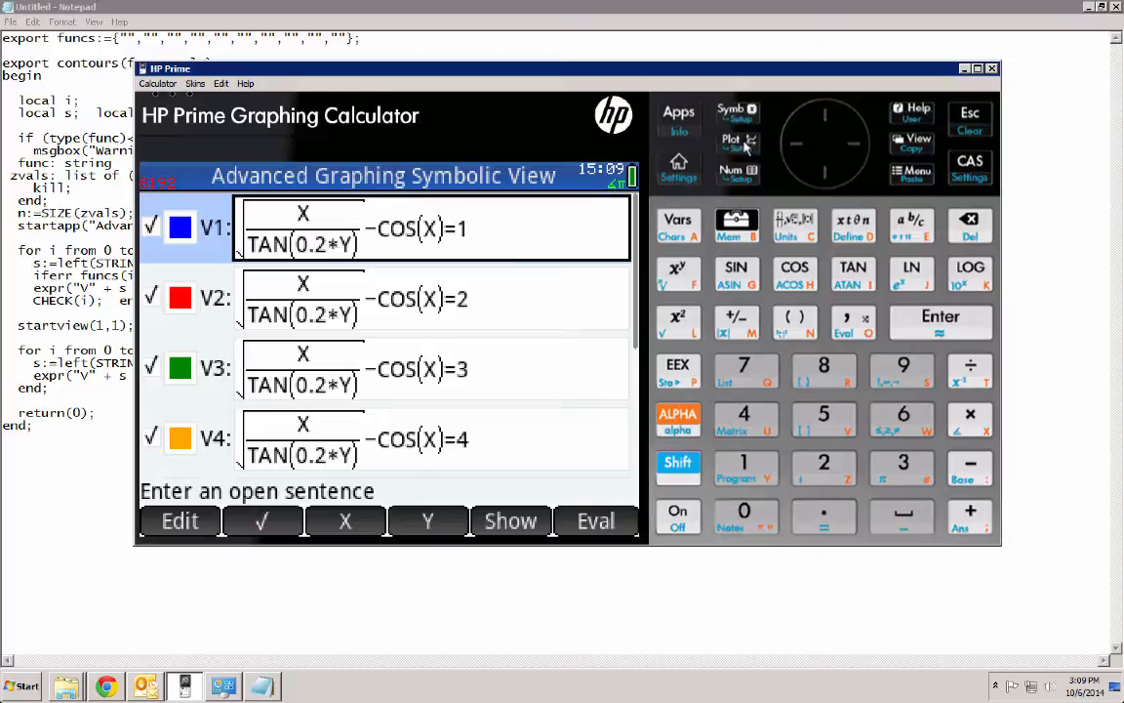
# Step: Rerun the X^2+Y^2 contours from Home, then clear the pending entry line
pyautogui.click(970, 114)
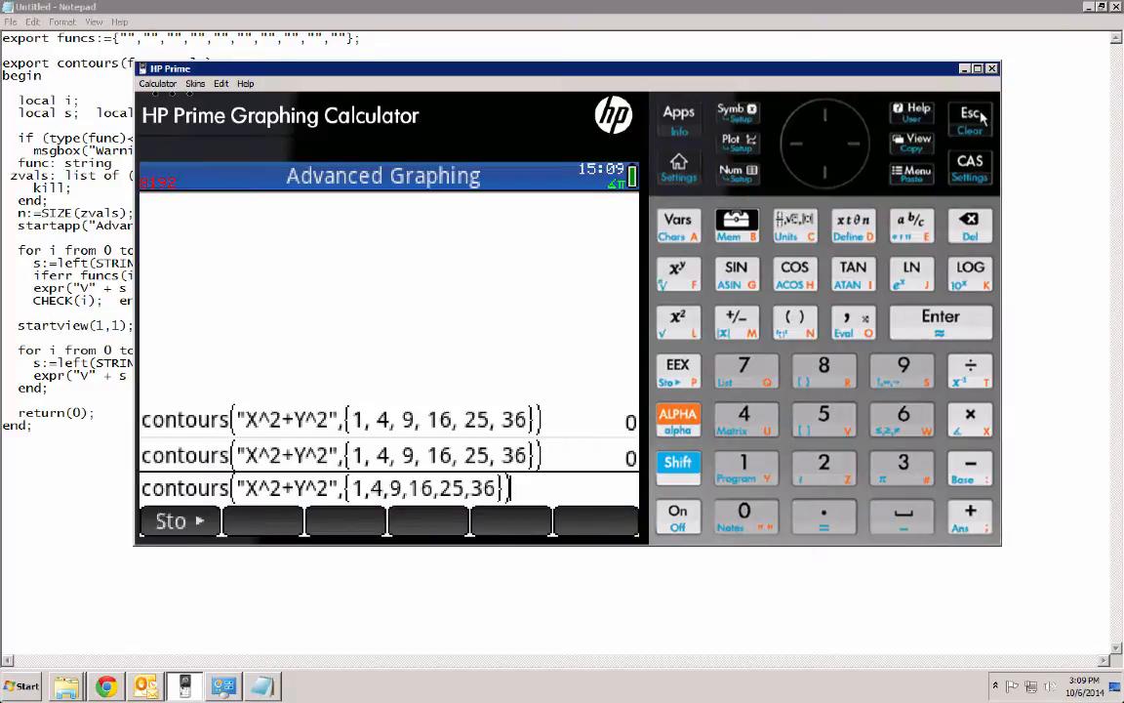
pyautogui.click(939, 316)
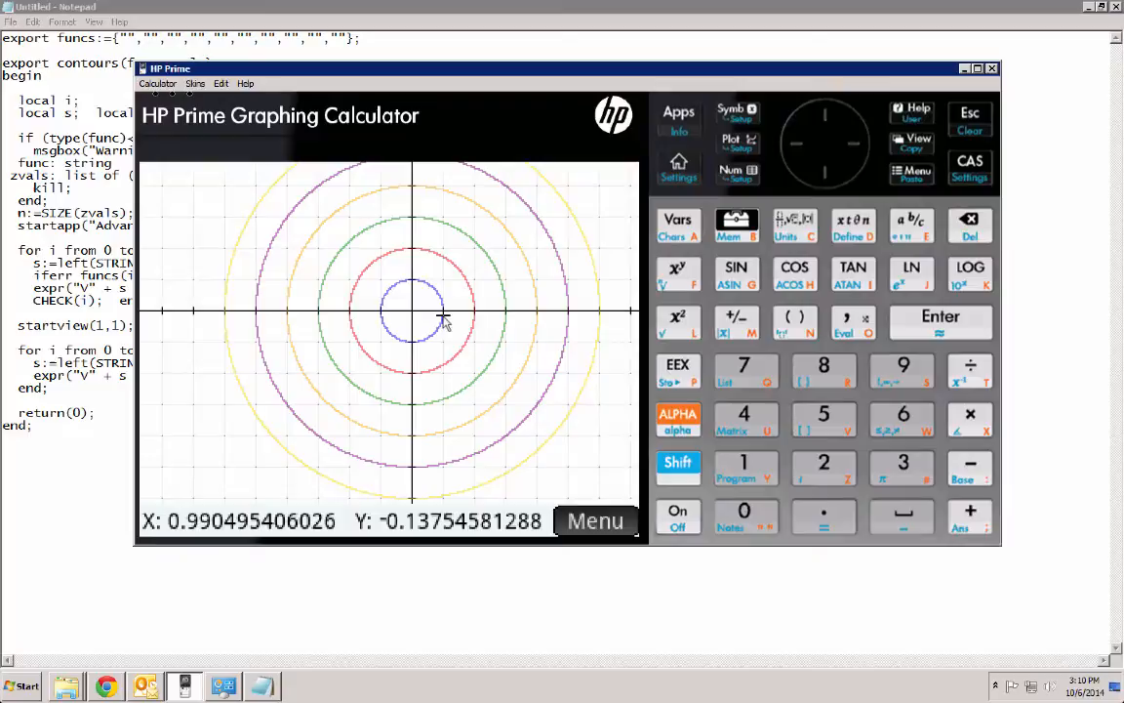
pyautogui.click(969, 118)
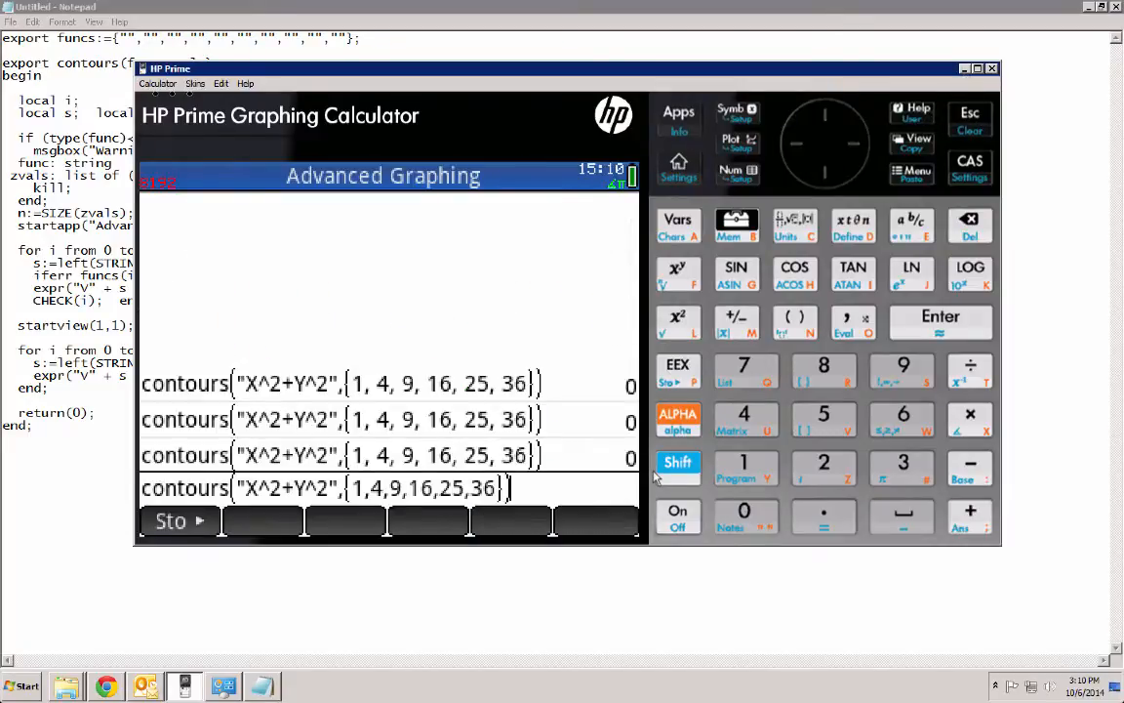
pyautogui.click(939, 324)
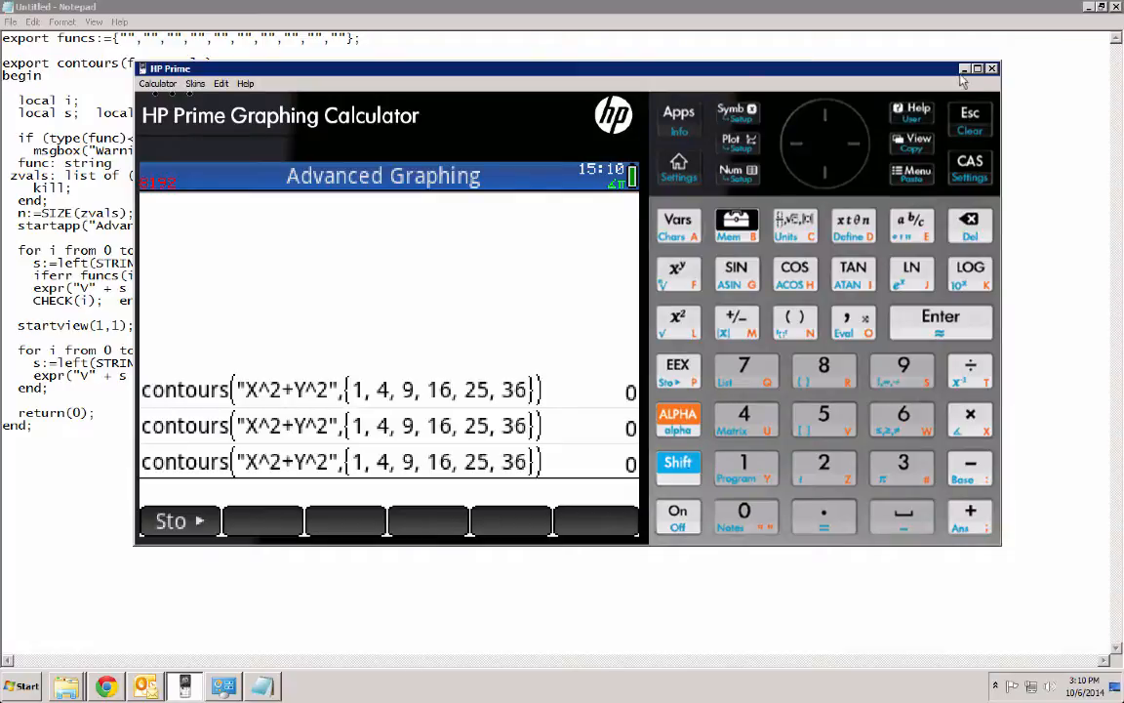
pyautogui.moveTo(964, 68)
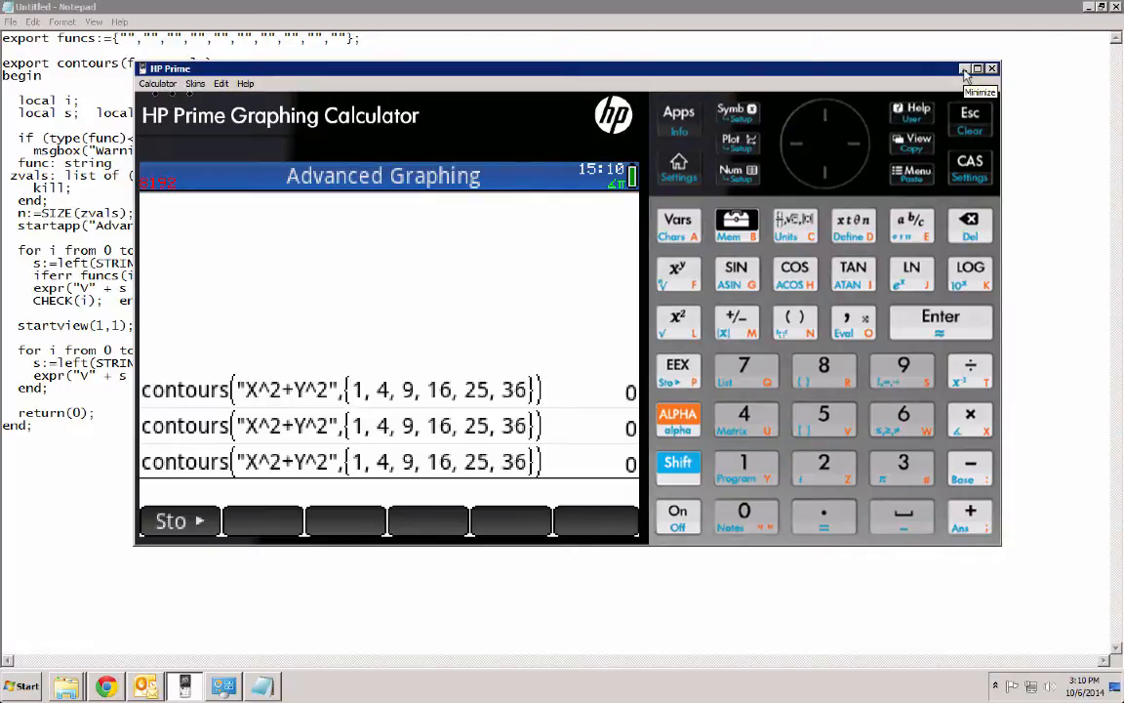
# Step: In Notepad, split CHECK(i); from end; and select the first loop's lines
pyautogui.click(977, 69)
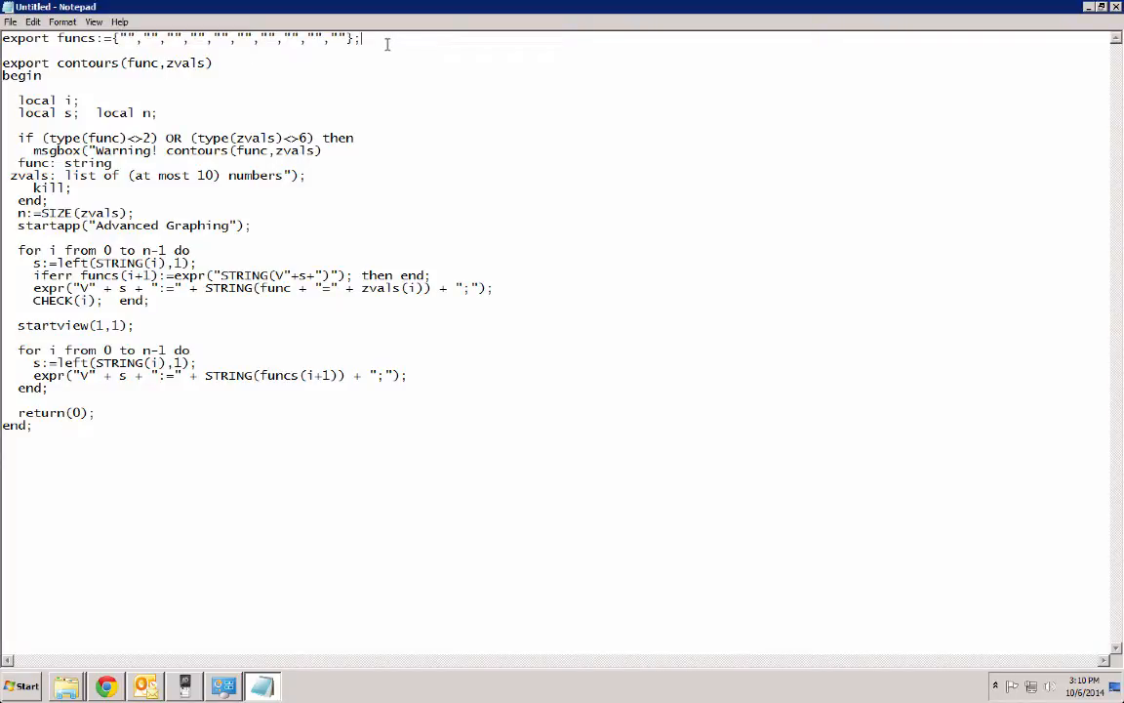
pyautogui.moveTo(66, 37)
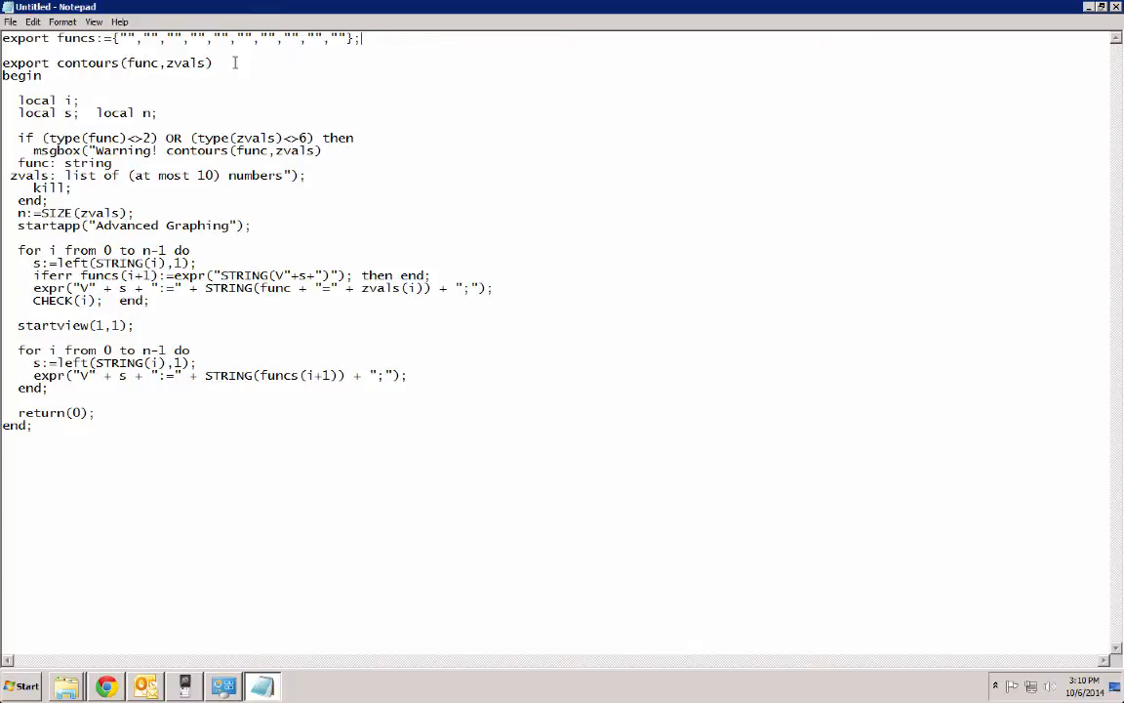
pyautogui.moveTo(232, 70)
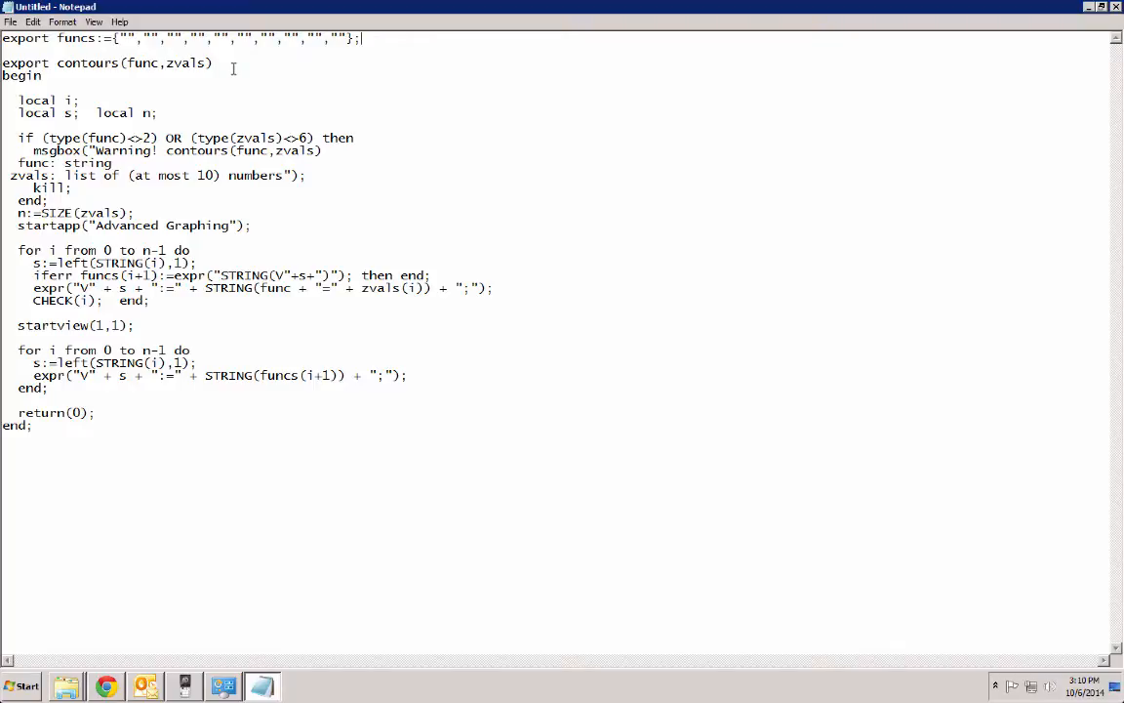
pyautogui.moveTo(115, 110)
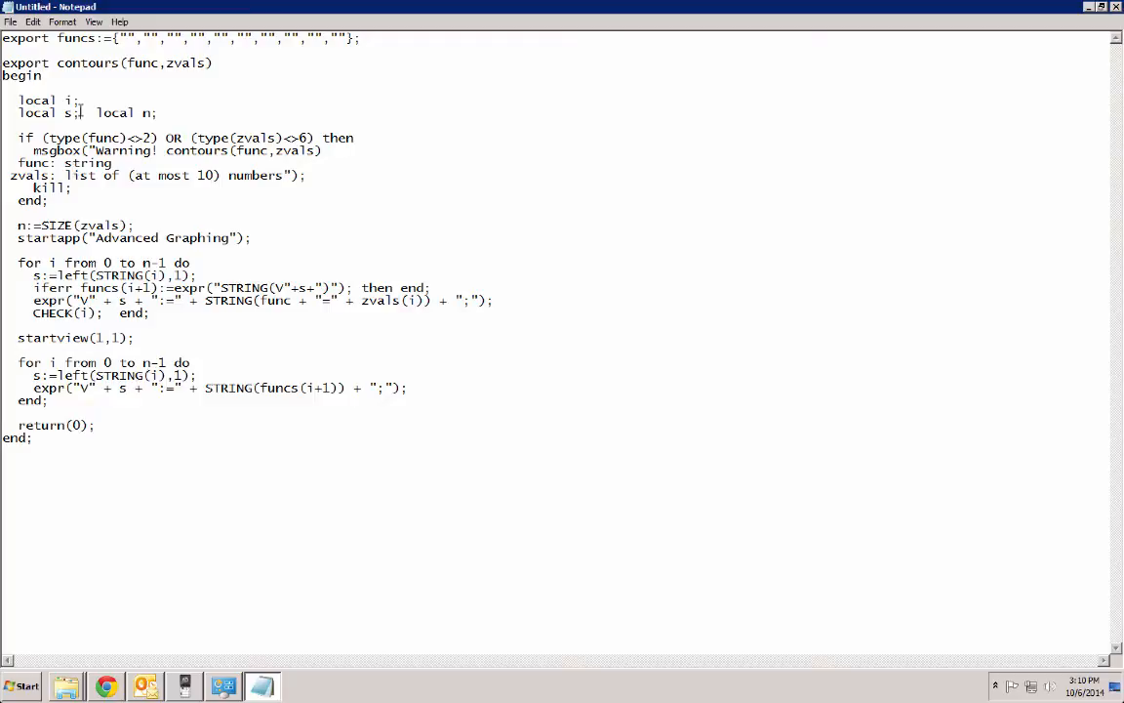
pyautogui.press('Enter')
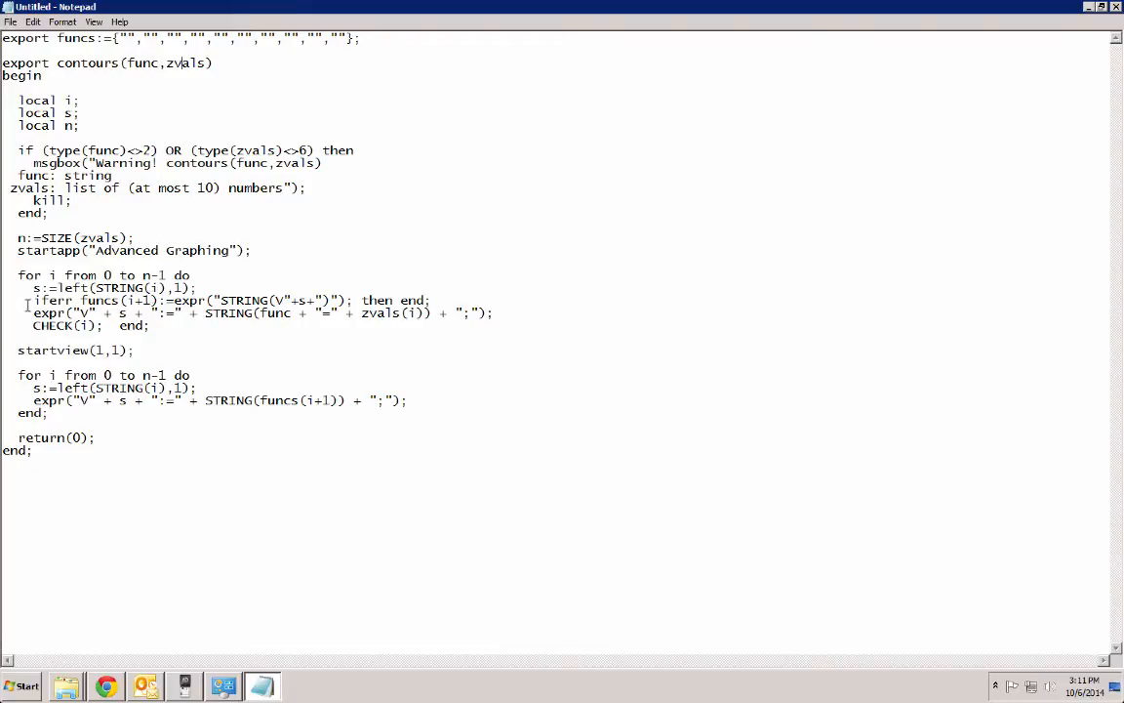
pyautogui.moveTo(34, 299); pyautogui.dragTo(429, 300)
pyautogui.write('//')
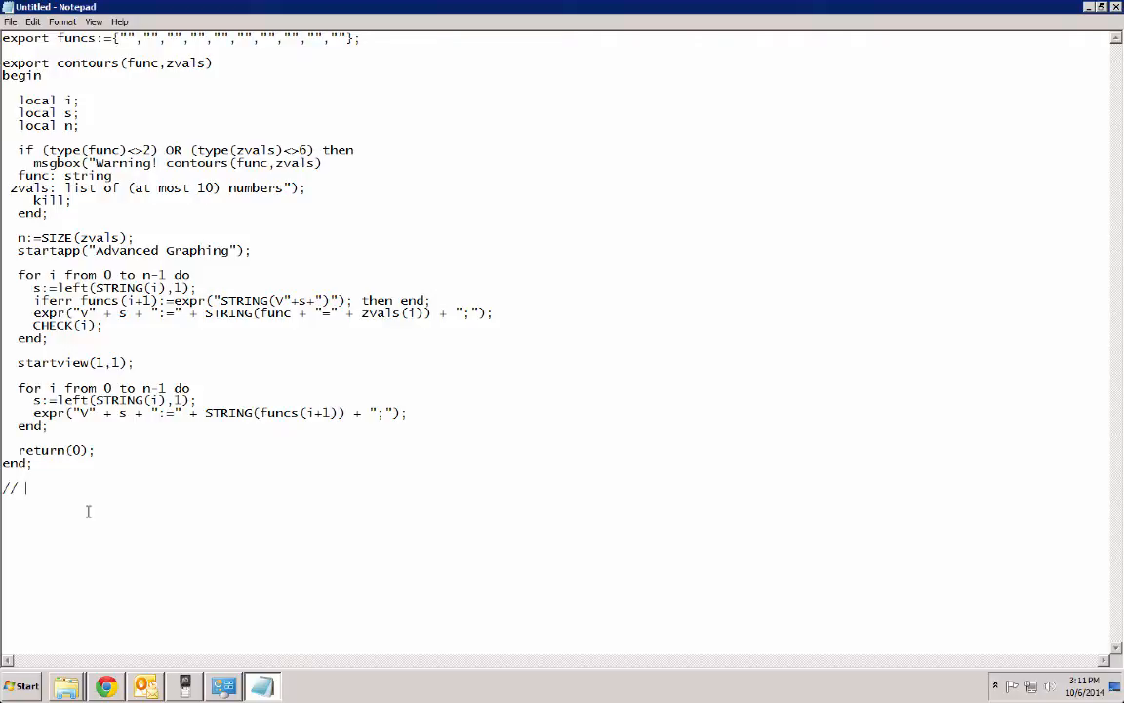
pyautogui.write('V1:+')
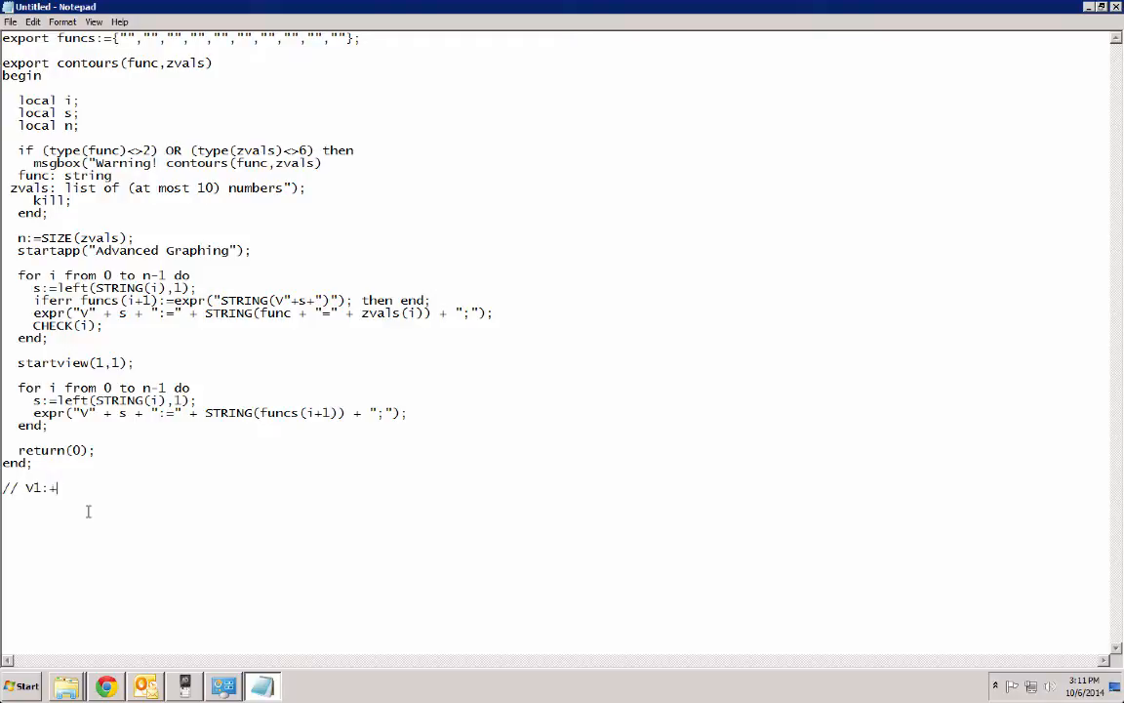
pyautogui.write('"')
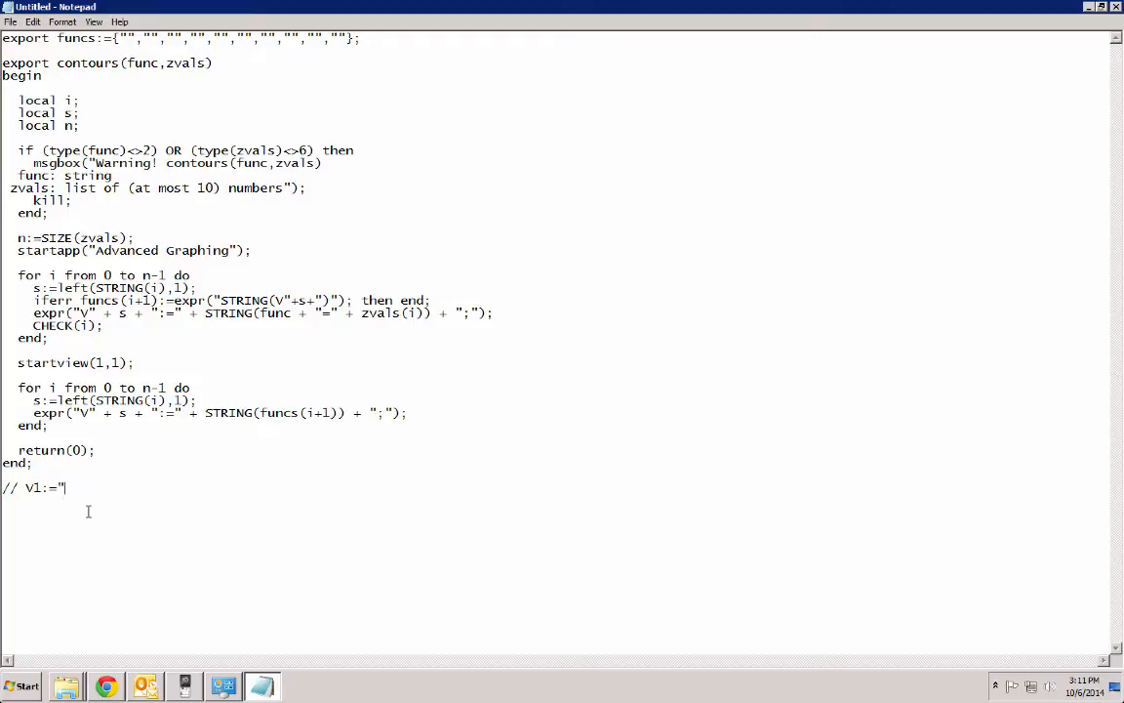
pyautogui.write('X^2+Y^')
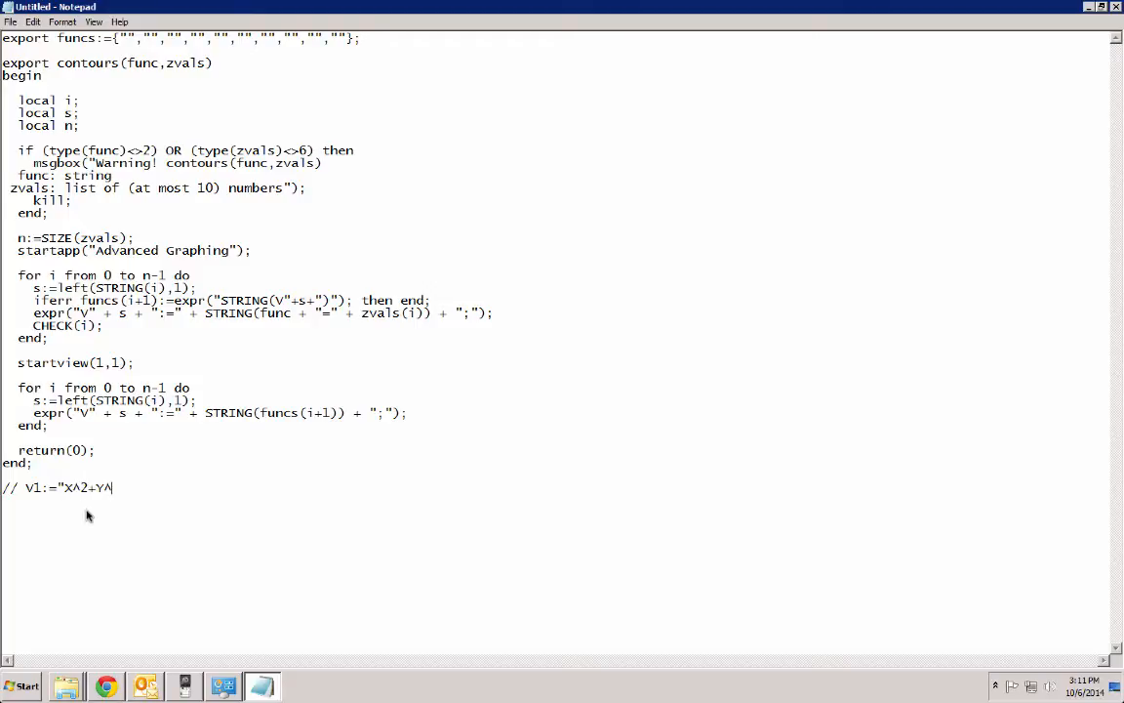
pyautogui.write('2=')
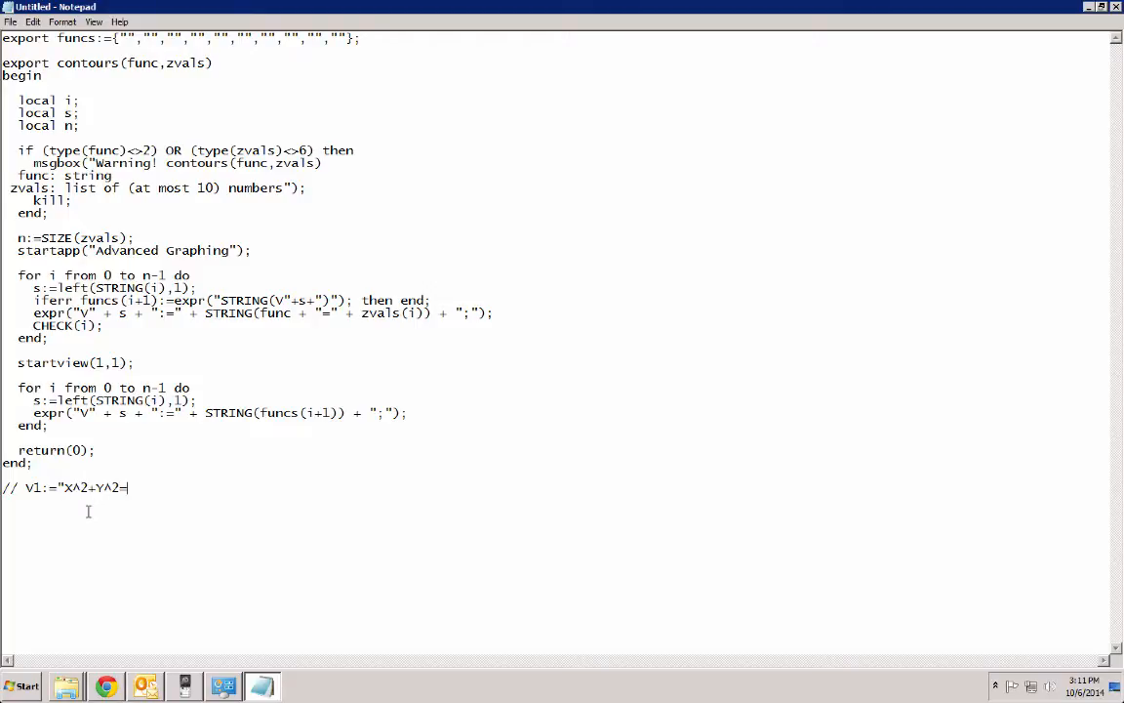
pyautogui.write('3"')
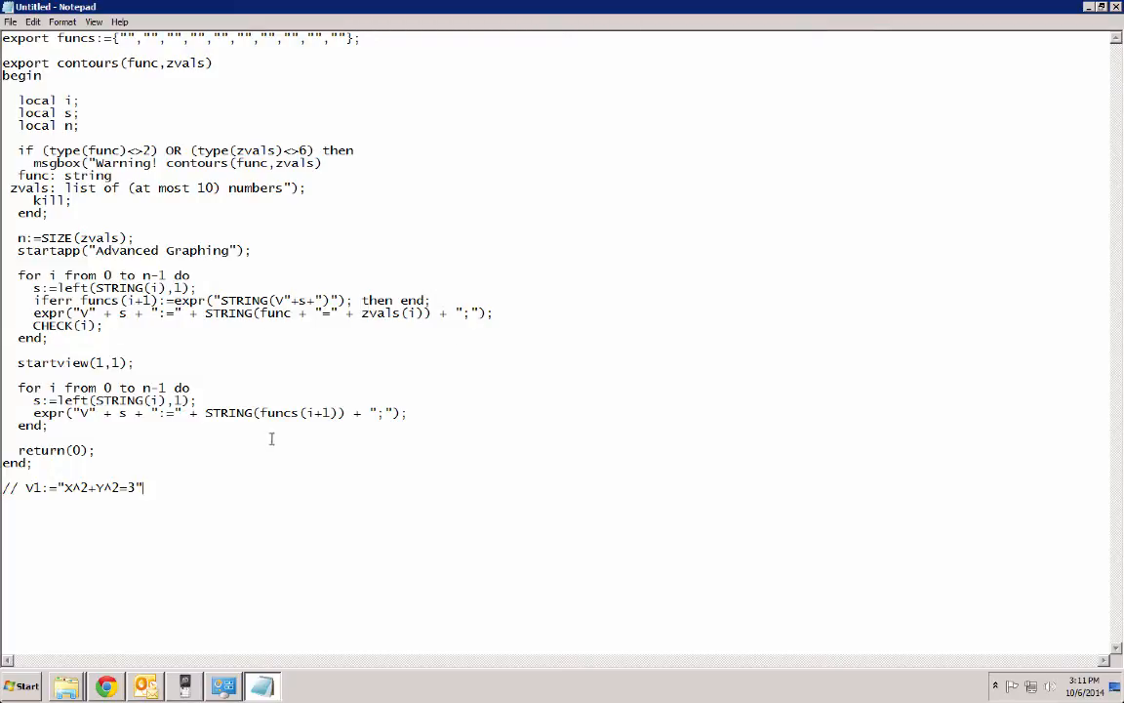
pyautogui.moveTo(200, 462)
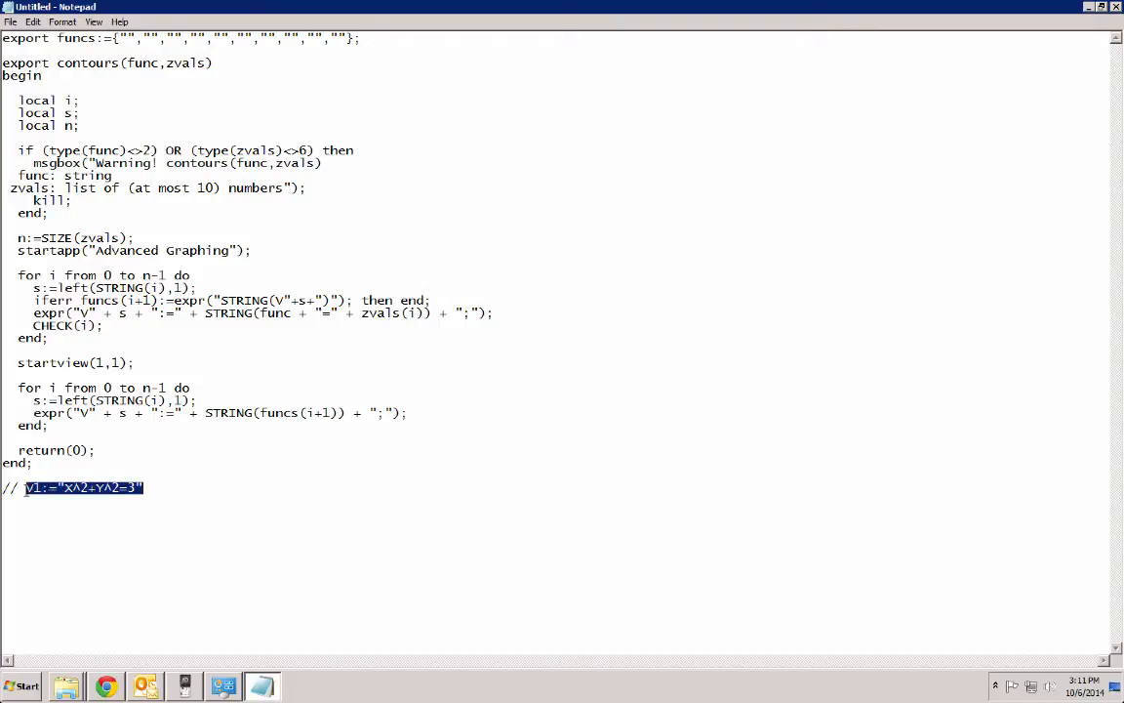
pyautogui.press('Delete')
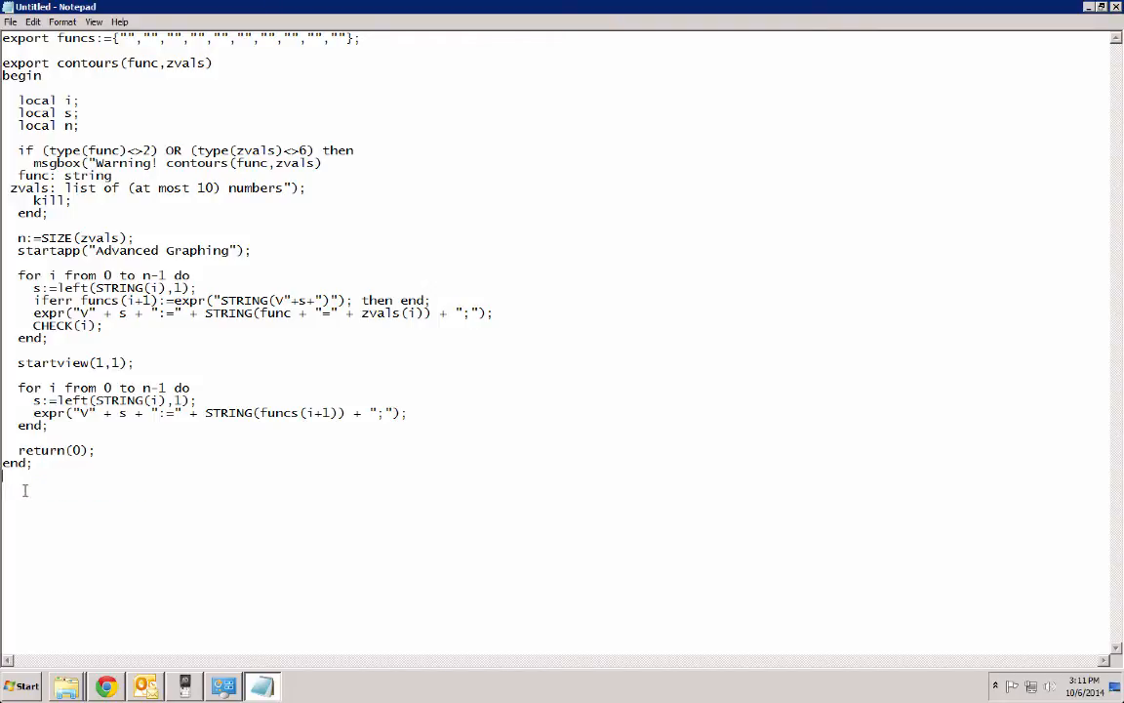
pyautogui.click(33, 462)
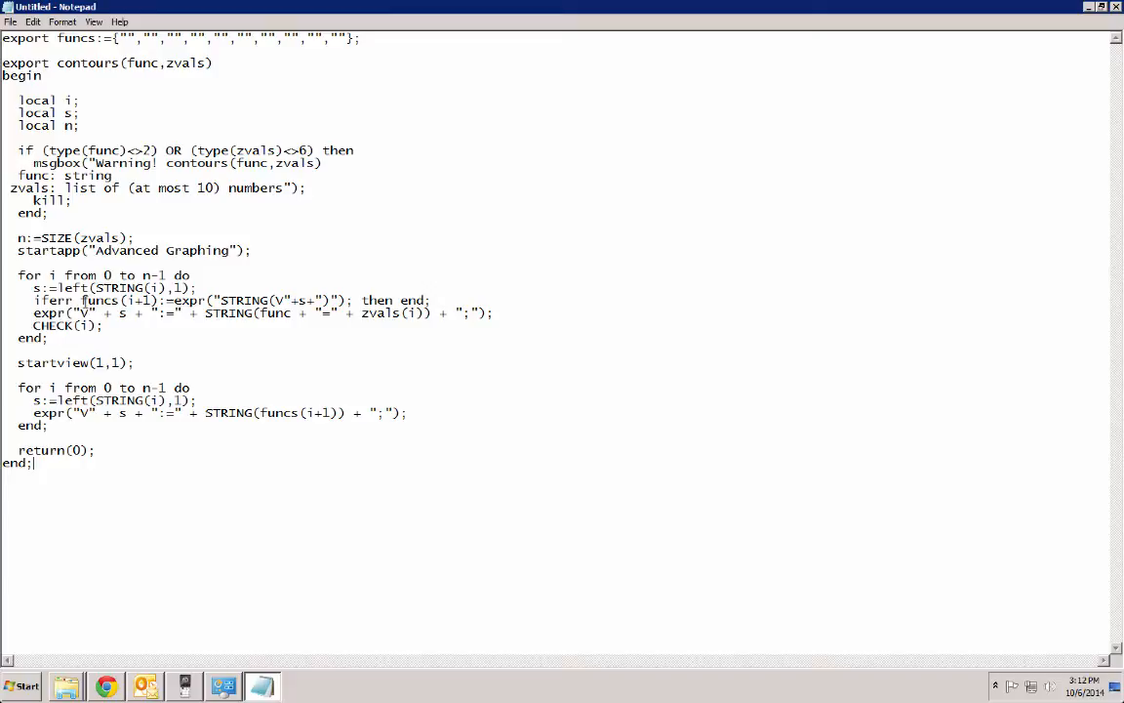
pyautogui.doubleClick(117, 299)
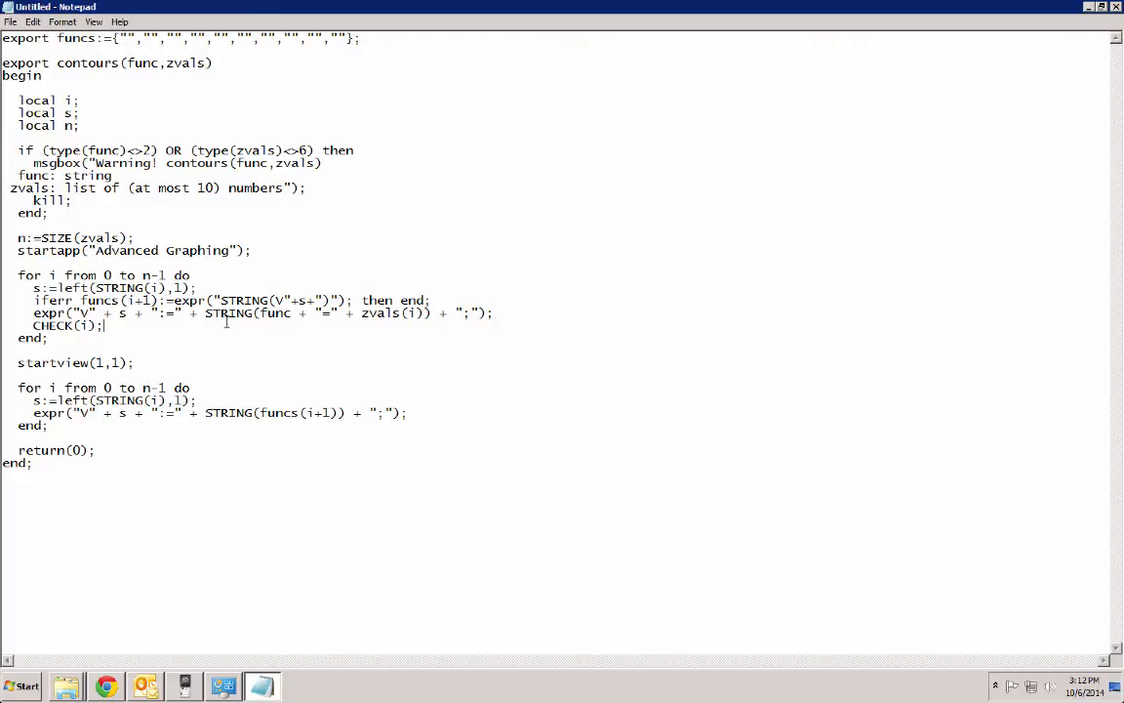
pyautogui.click(139, 362)
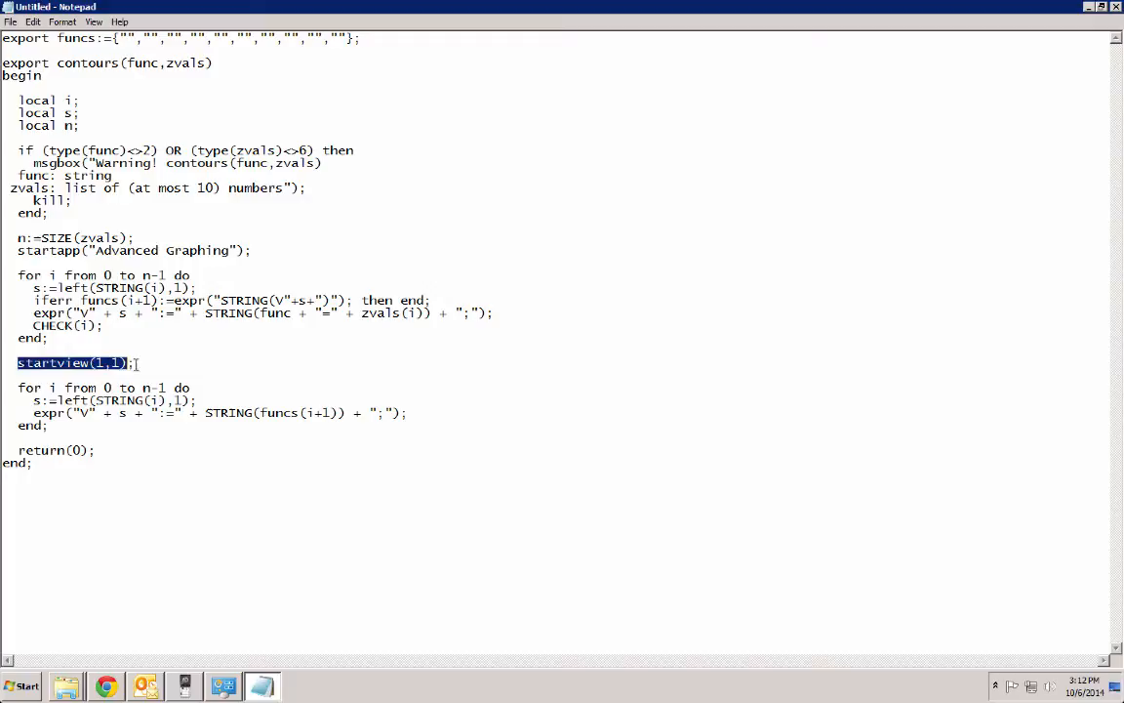
pyautogui.click(135, 362)
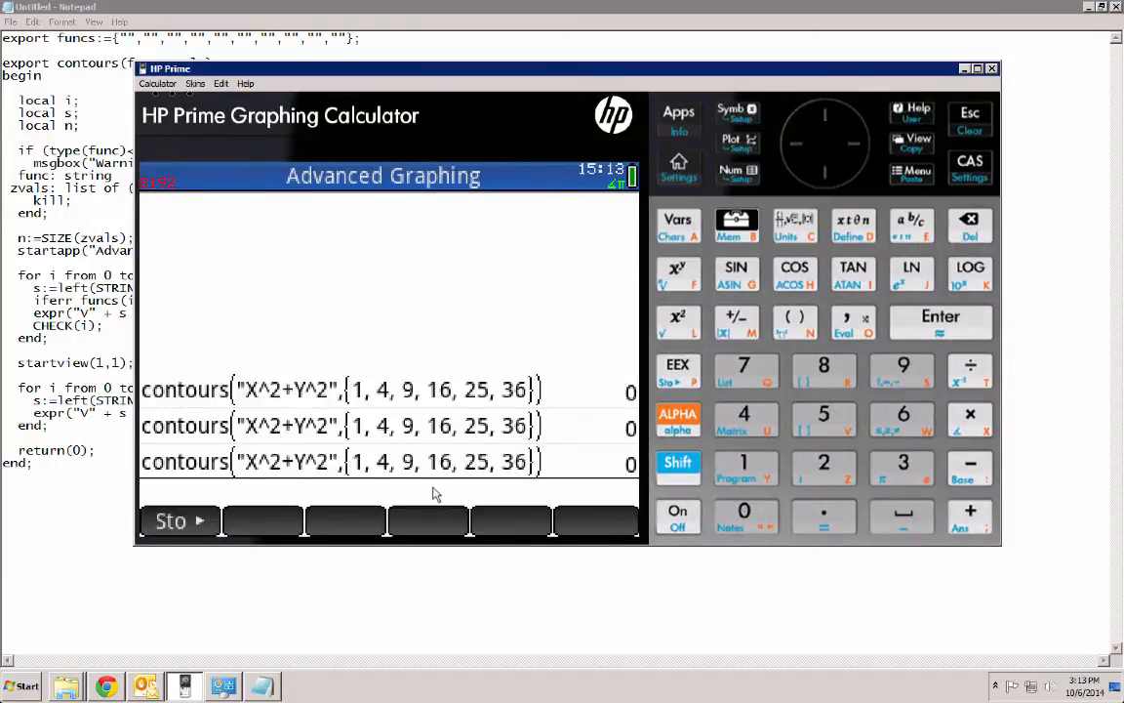
# Step: Type contours("1/390*(X^3*Y-X*Y^3)",{-3,-2,-1,0,1,2,3}), restarting after a mistyped X^2
pyautogui.press('Enter')
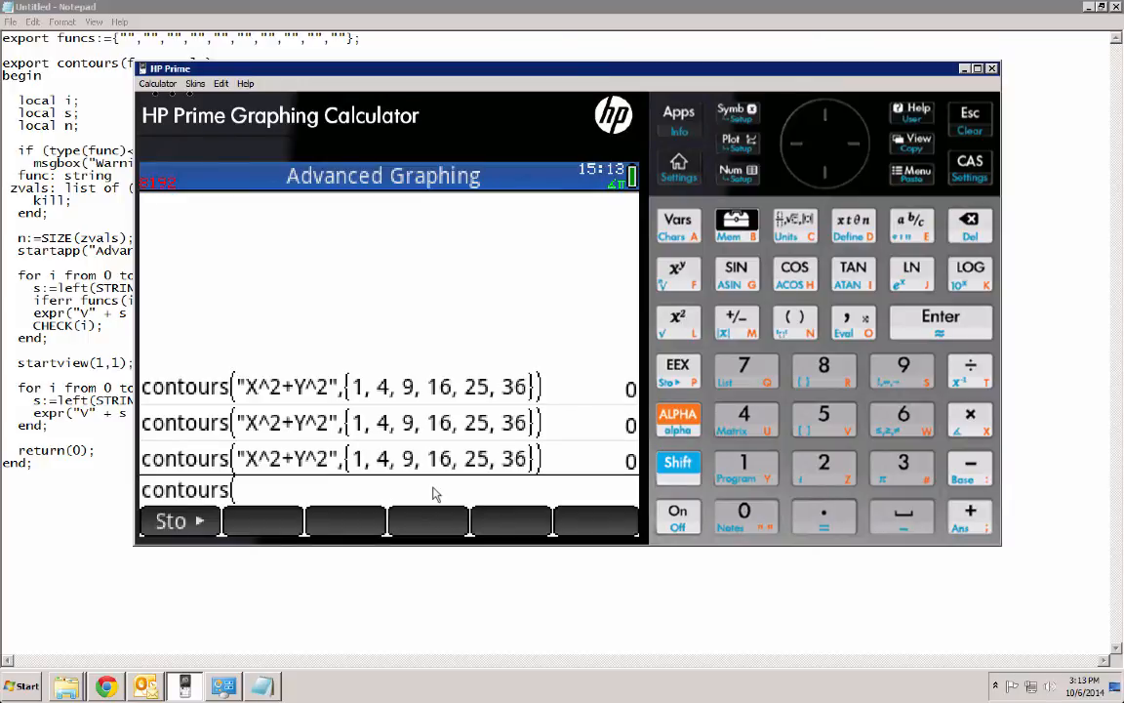
pyautogui.write('("')
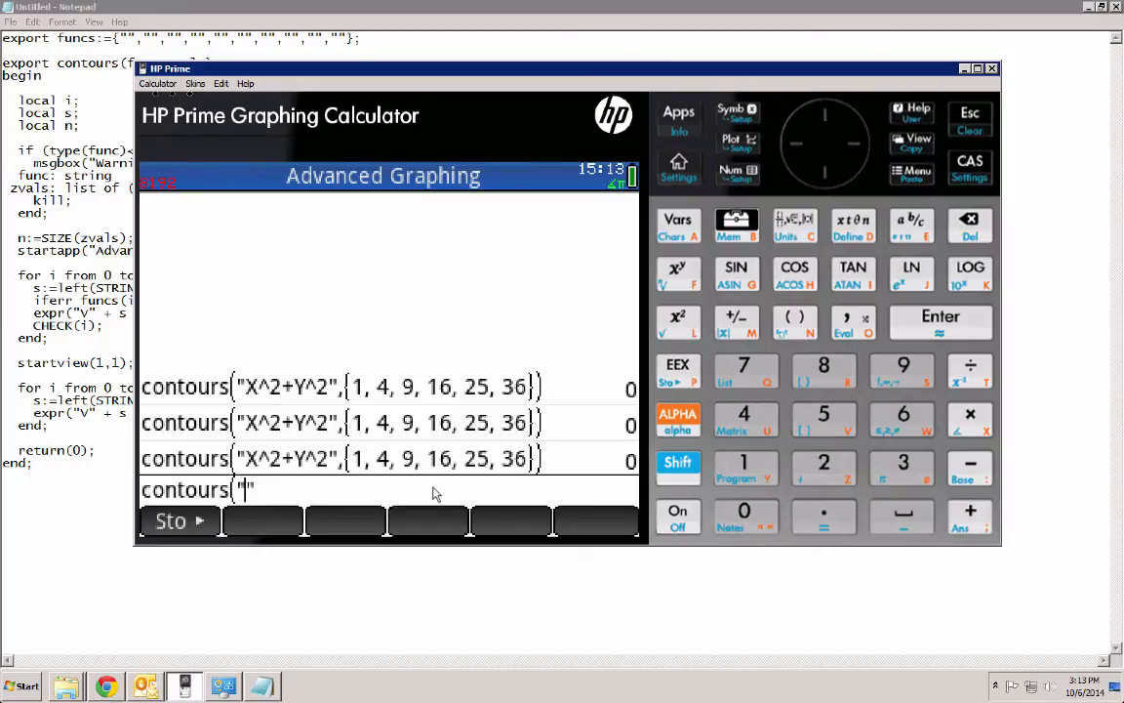
pyautogui.write('X')
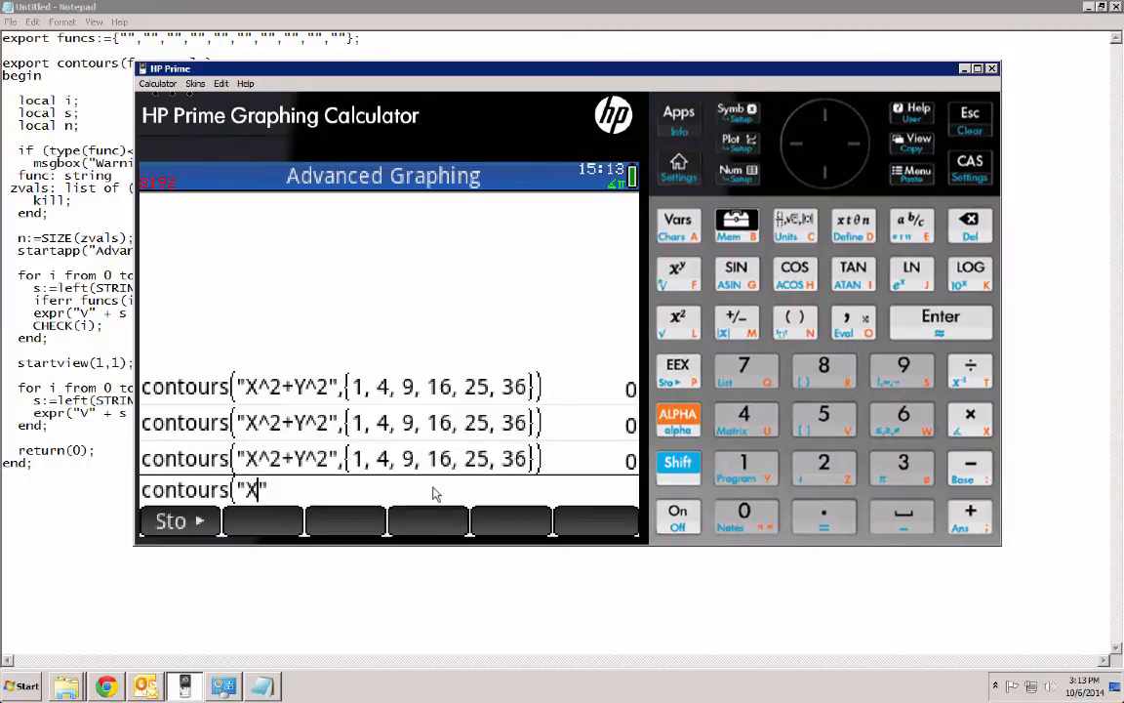
pyautogui.write('^2')
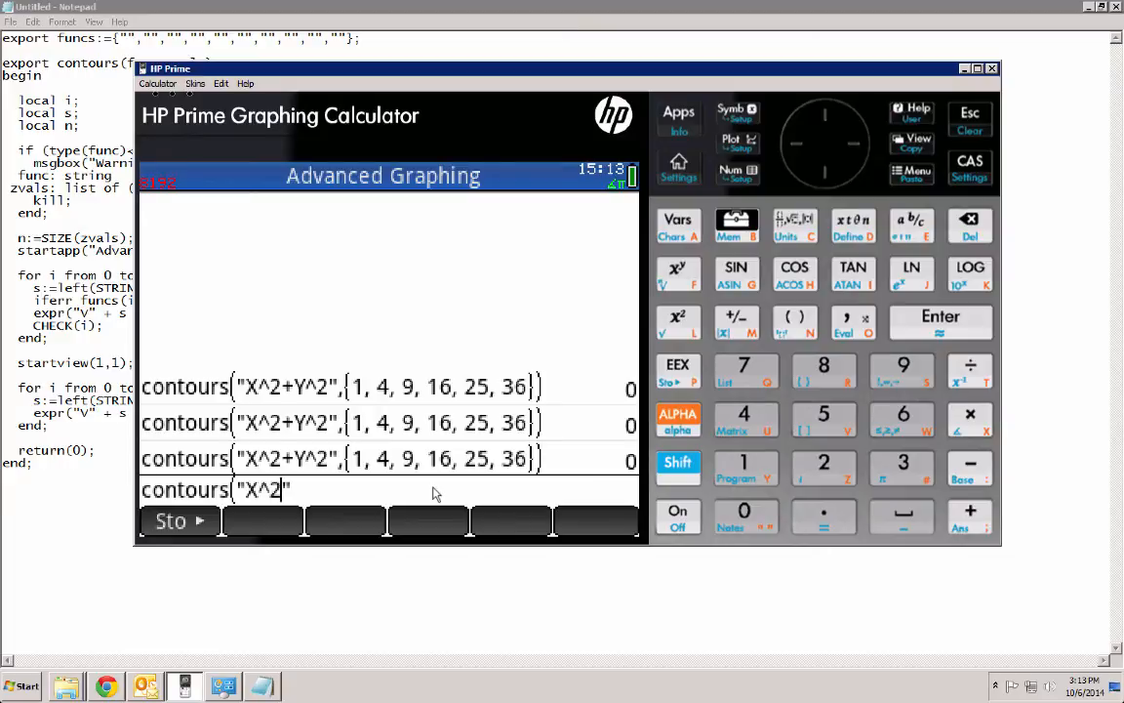
pyautogui.press('BackSpace')
pyautogui.write('/')
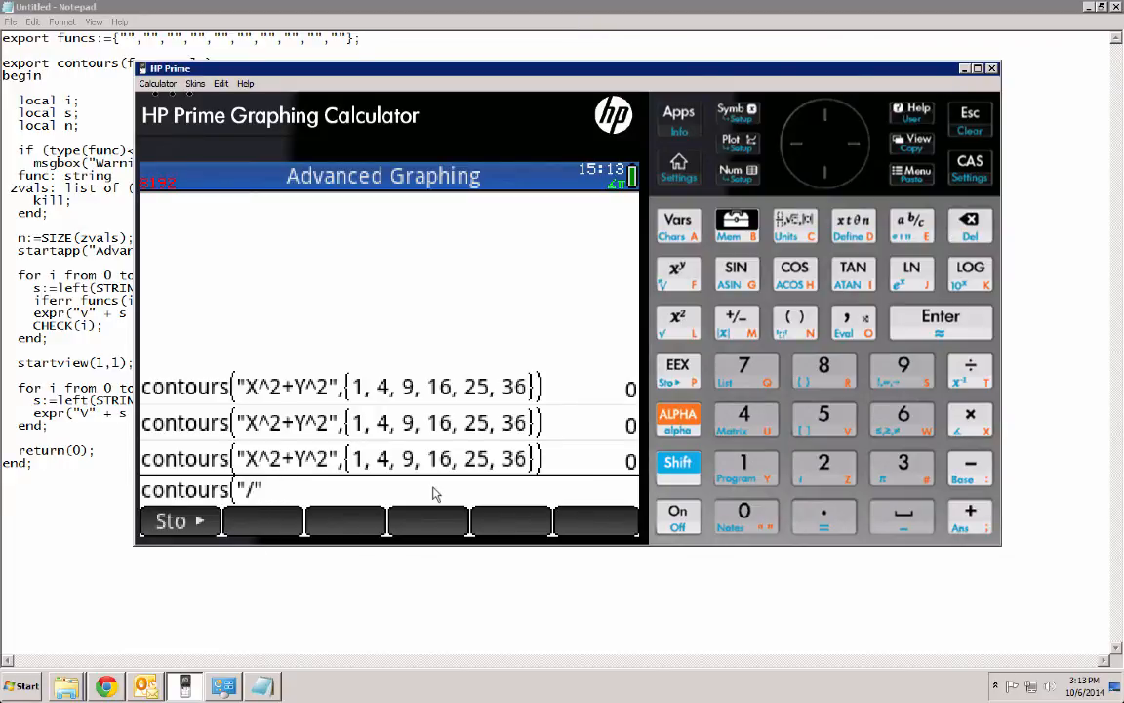
pyautogui.write('1/390*(X^3*Y-X*Y^3')
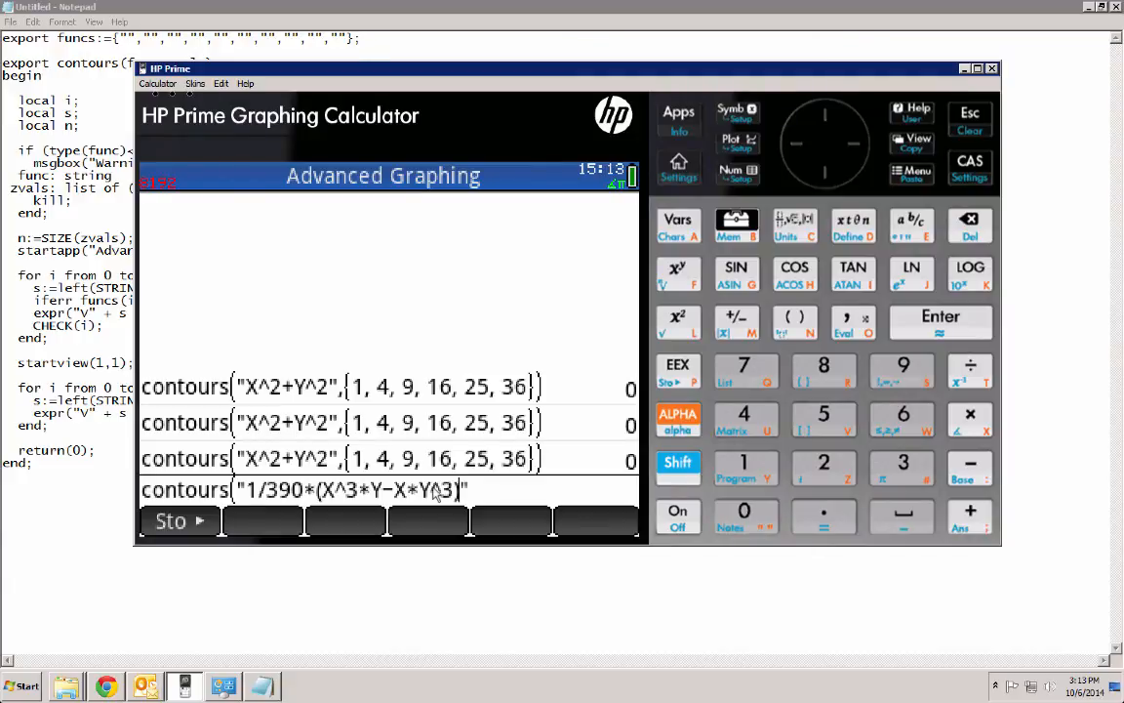
pyautogui.write(',{')
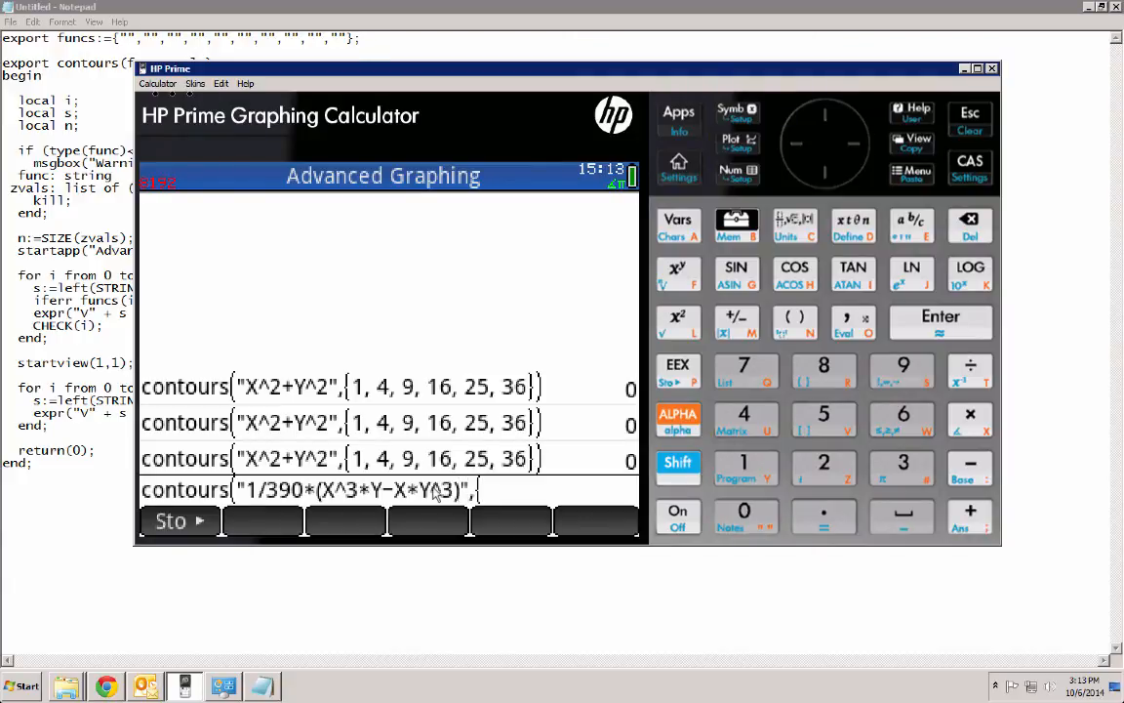
pyautogui.write('-3')
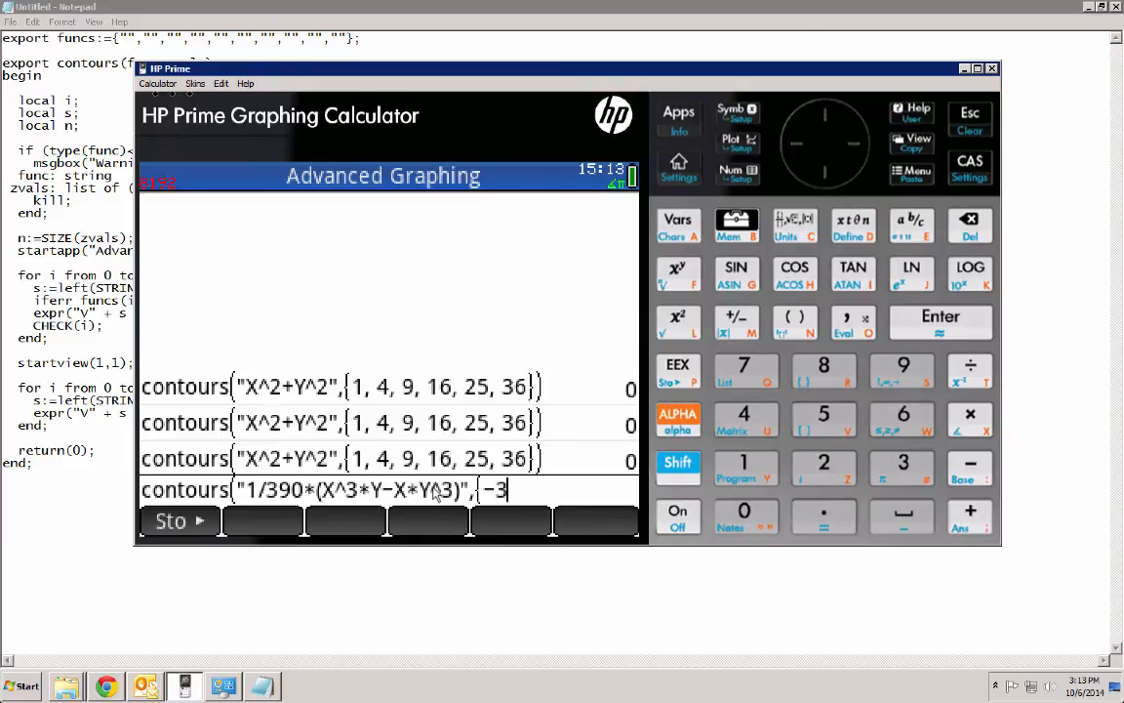
pyautogui.write(',-2,-1,')
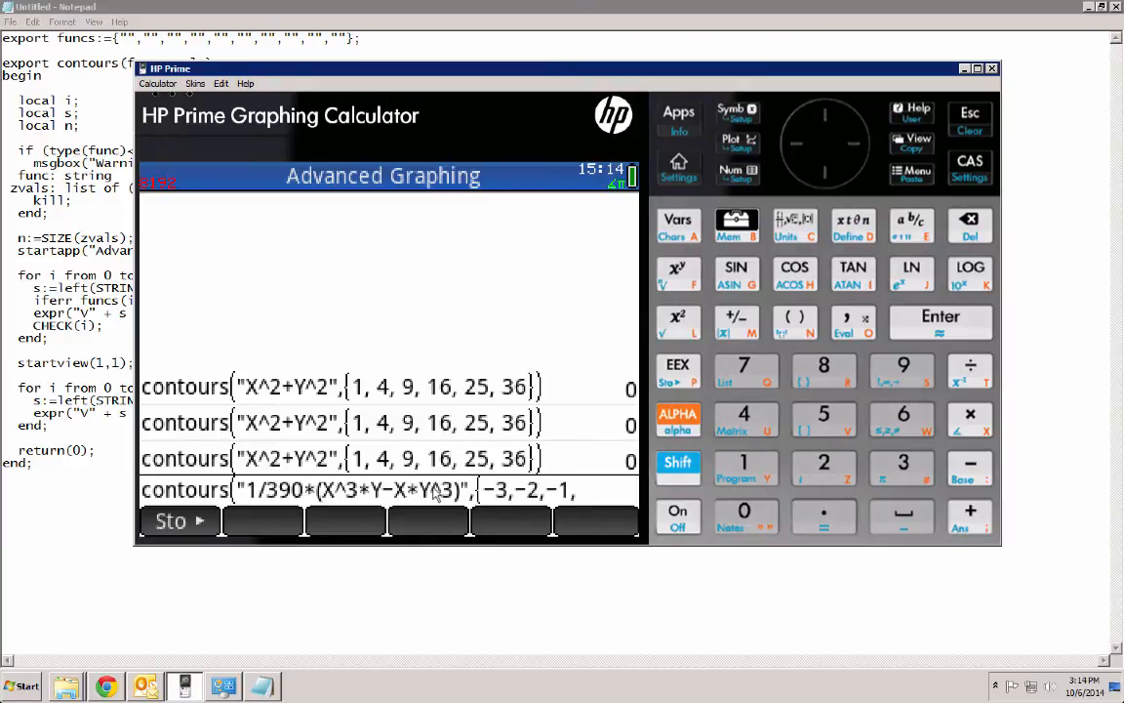
pyautogui.write('0,1,2')
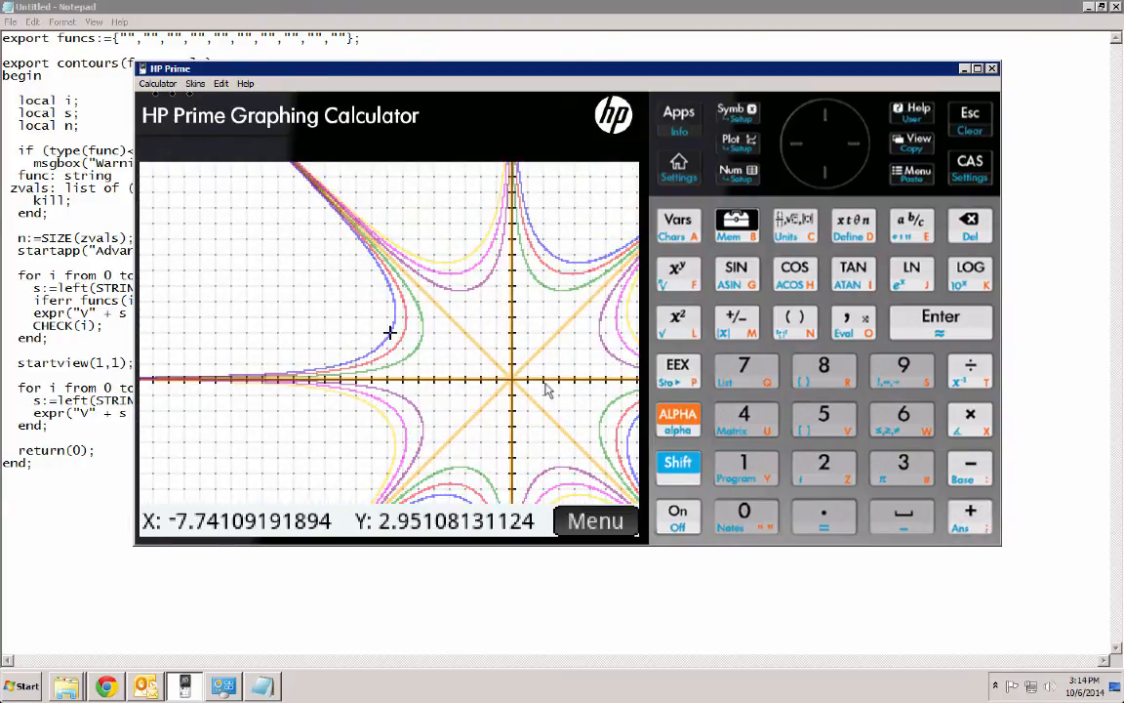
# Step: Move the trace point on the cubic contour plot, then list the stored contour equations
pyautogui.click(969, 512)
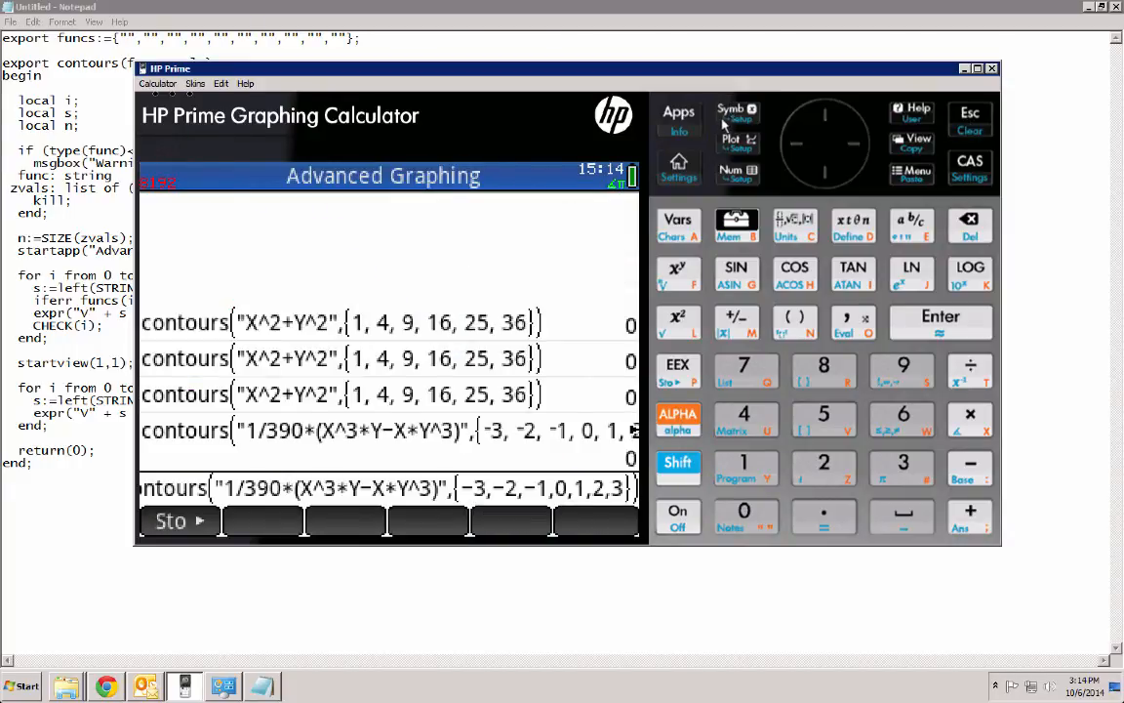
pyautogui.click(731, 114)
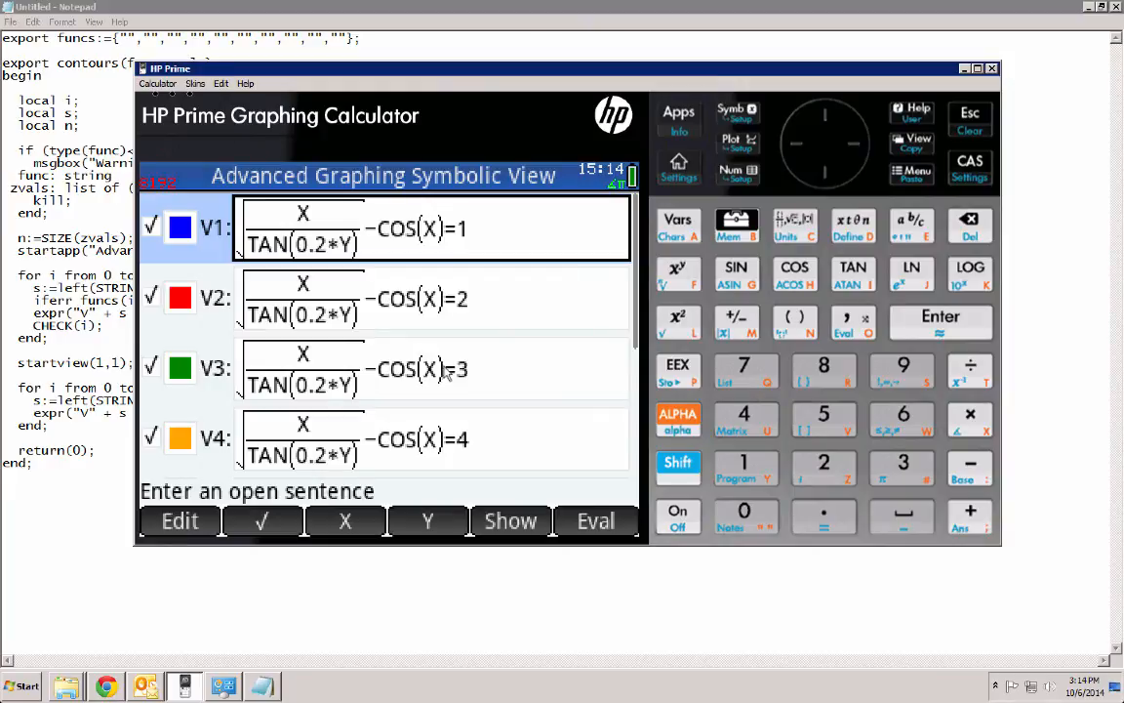
# Step: Rerun the cubic contours call for 1/390*(X^3*Y−X*Y^3) and bring the calculator back to front
pyautogui.click(678, 115)
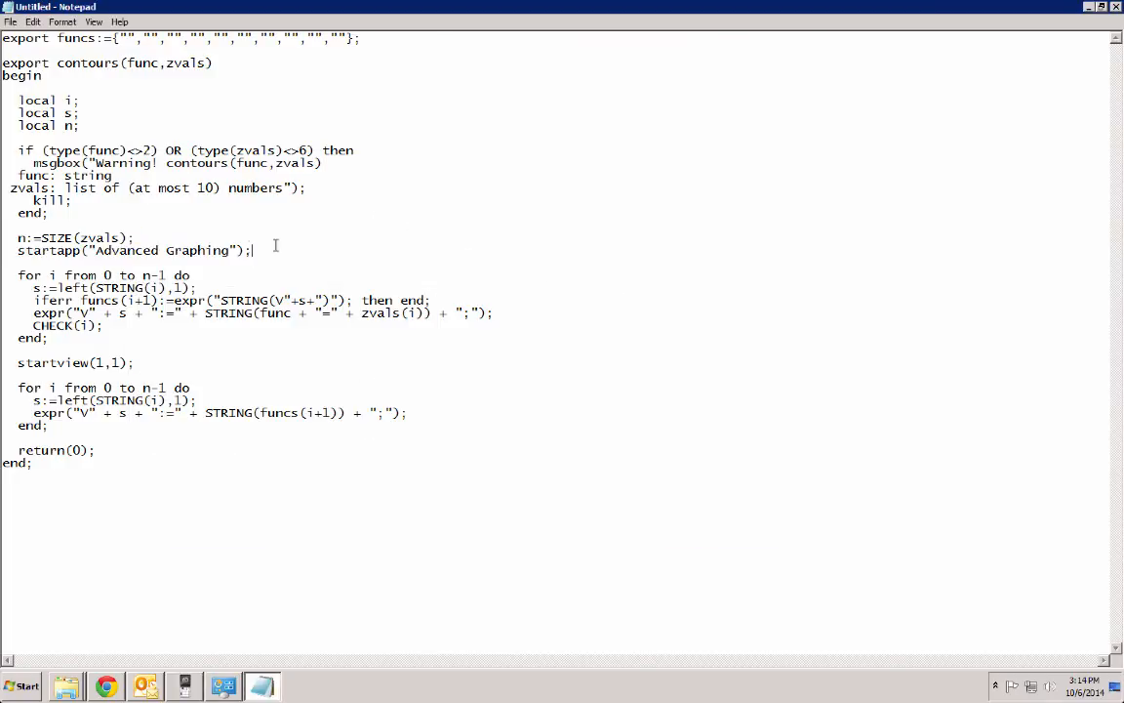
pyautogui.moveTo(144, 686)
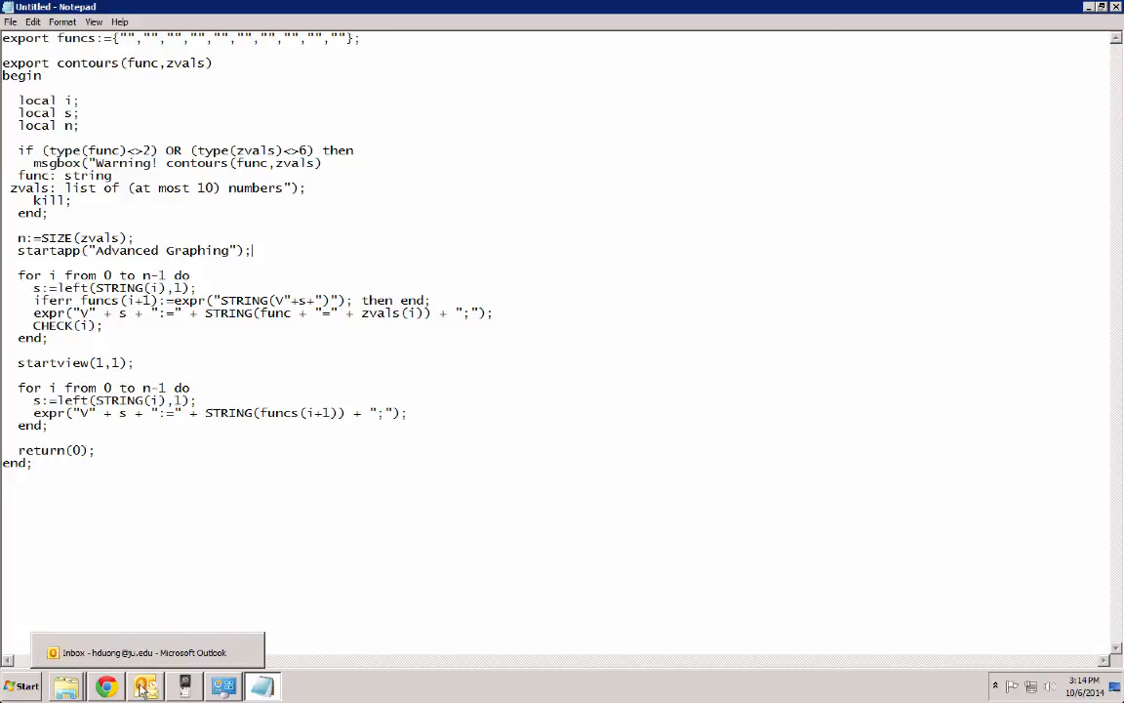
pyautogui.click(185, 686)
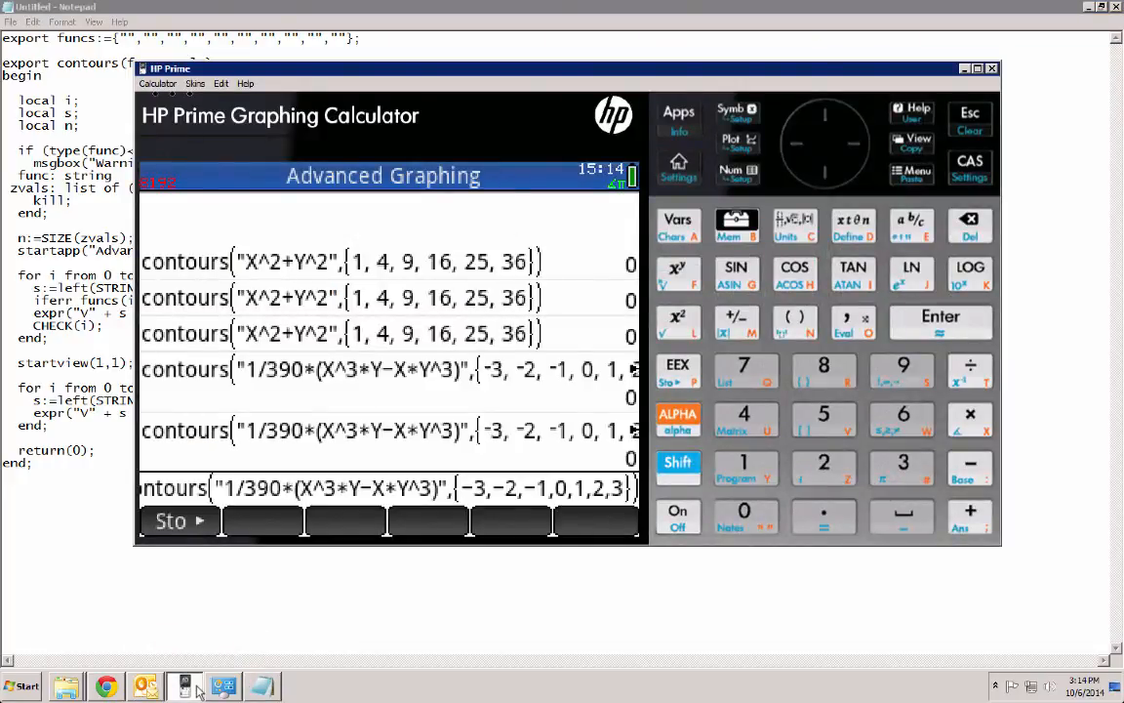